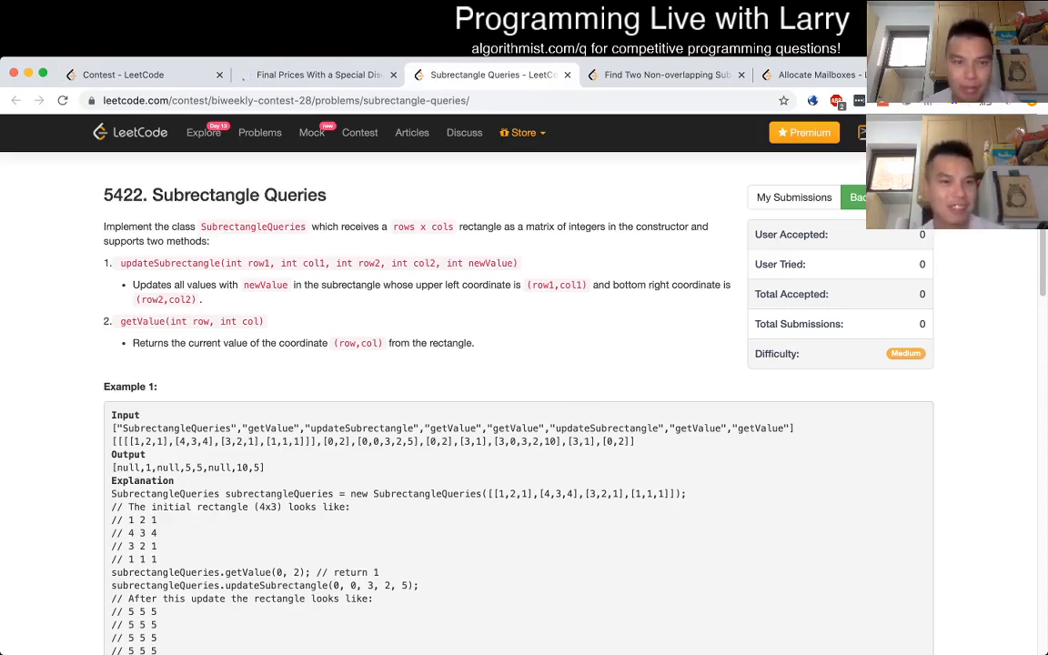
Switch to the problem 5420 'Final Prices With a Special Discount in a Shop' page.
left_click(313, 75)
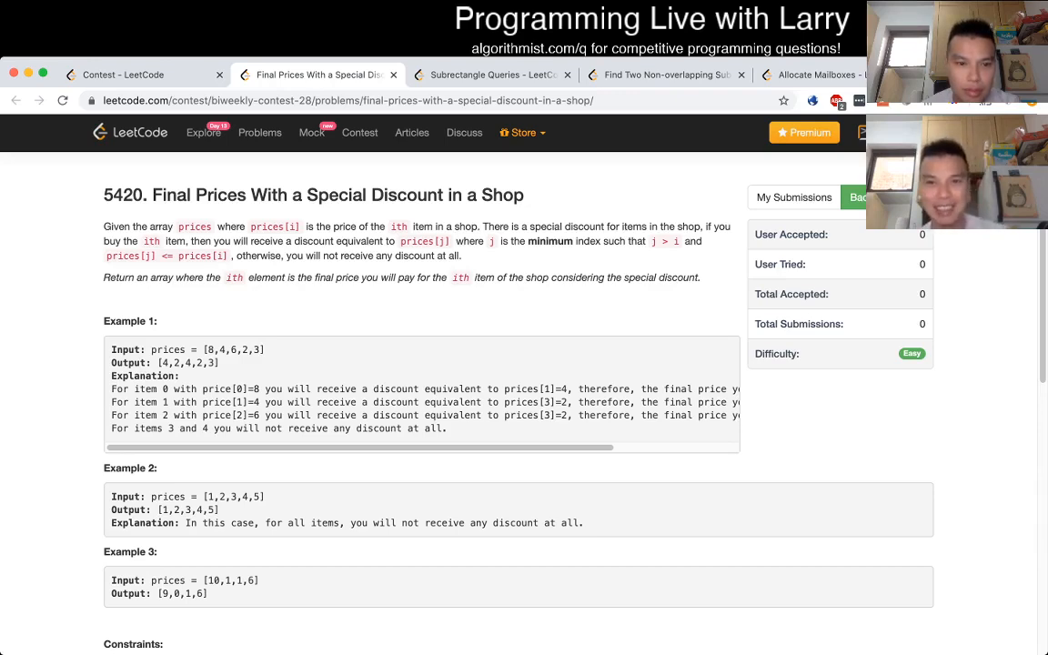
scroll("down", 3)
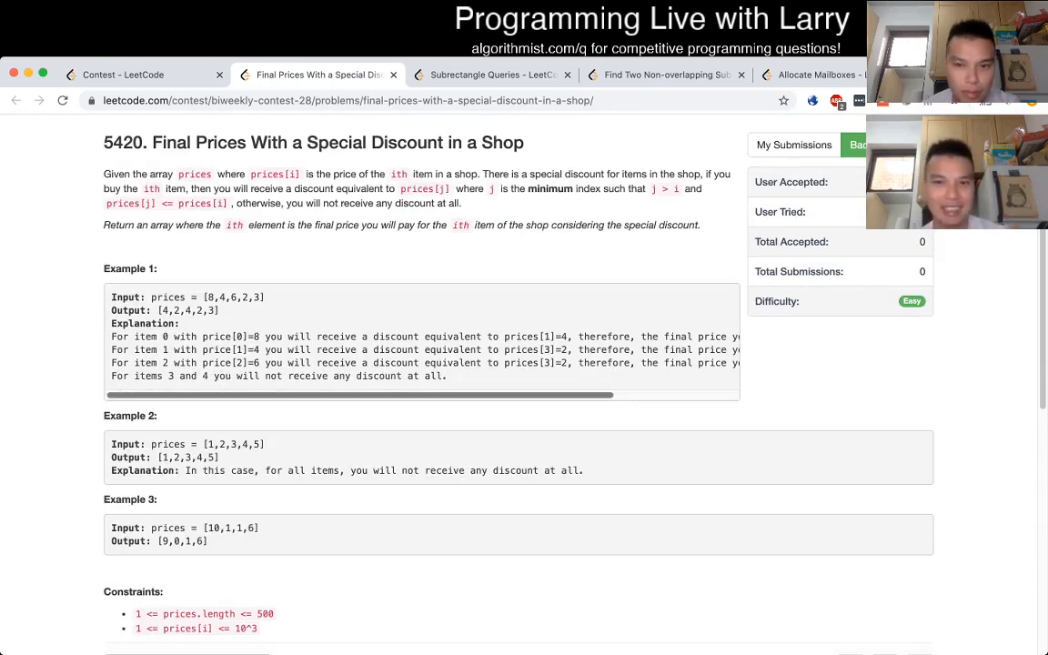
scroll("up", 3)
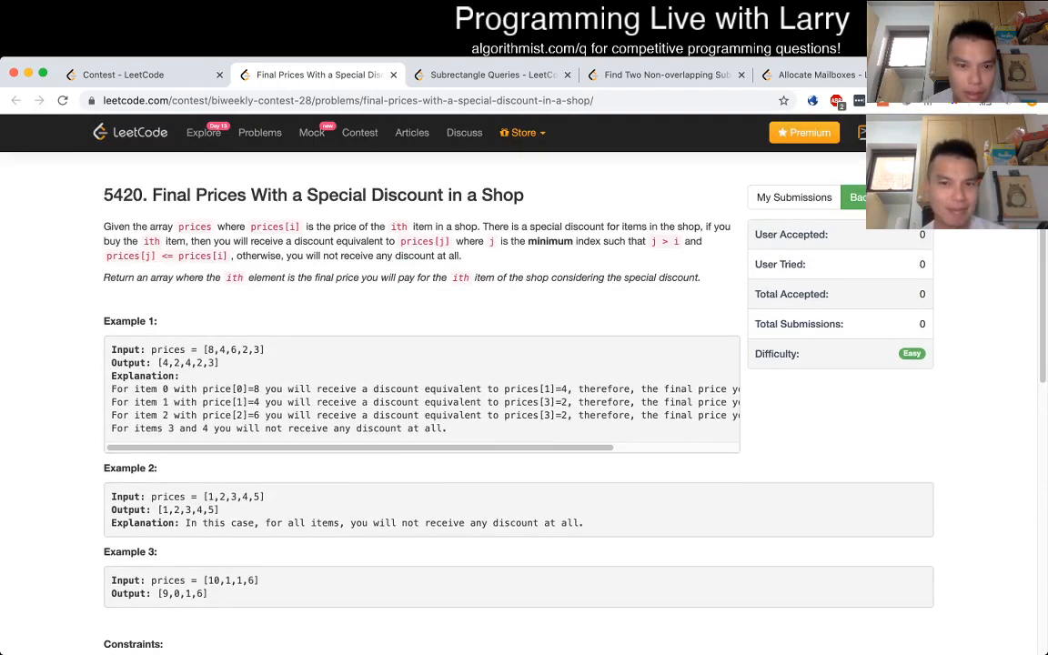
scroll("down", 3)
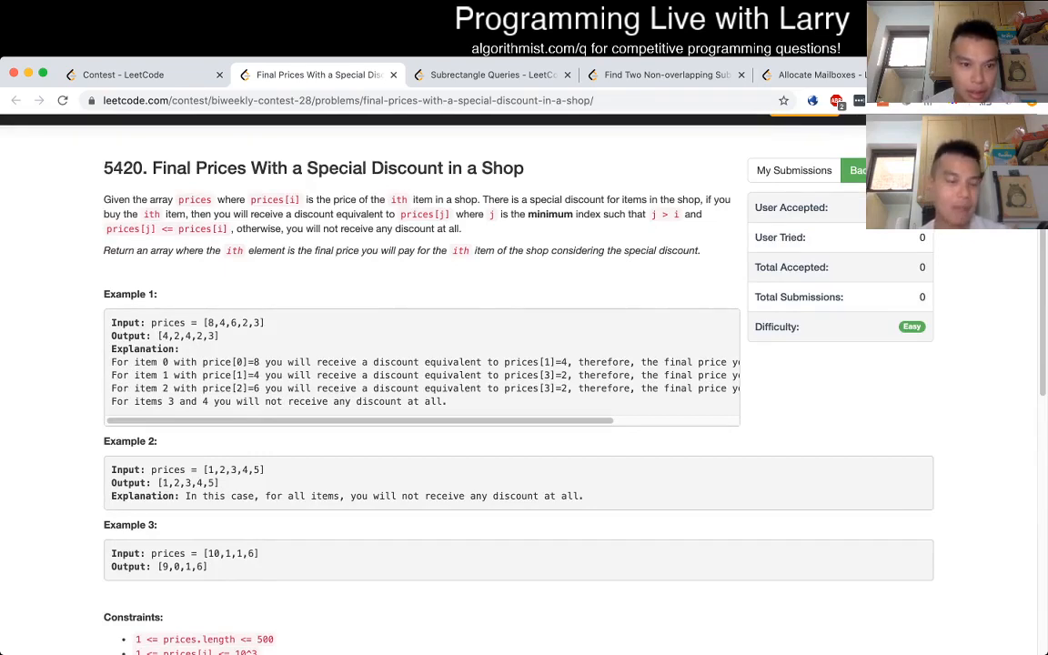
scroll("down", 3)
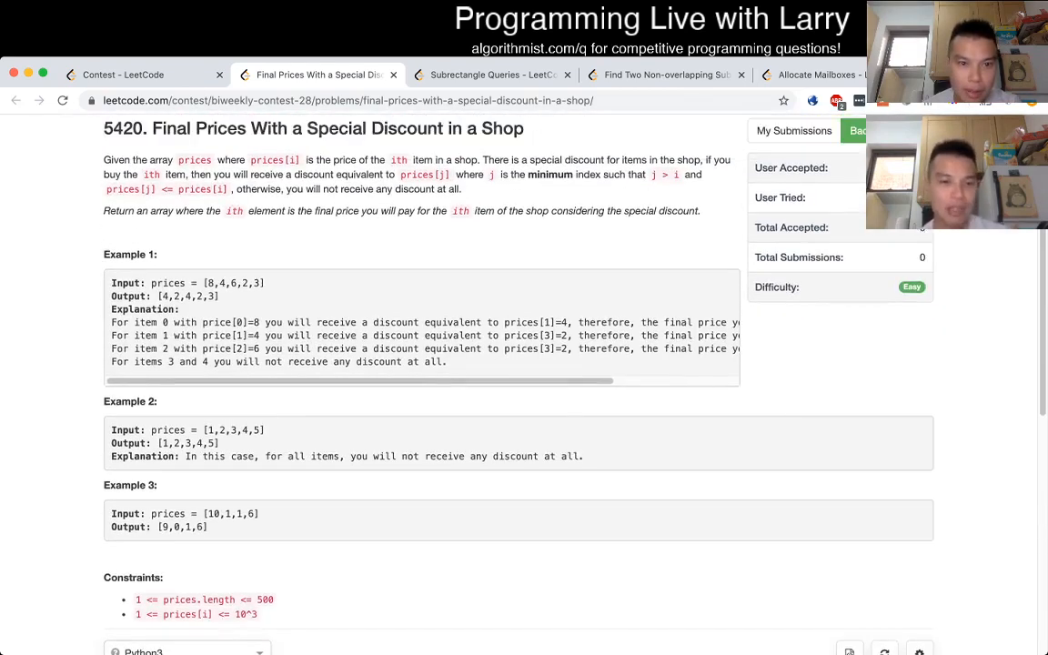
scroll("down", 3)
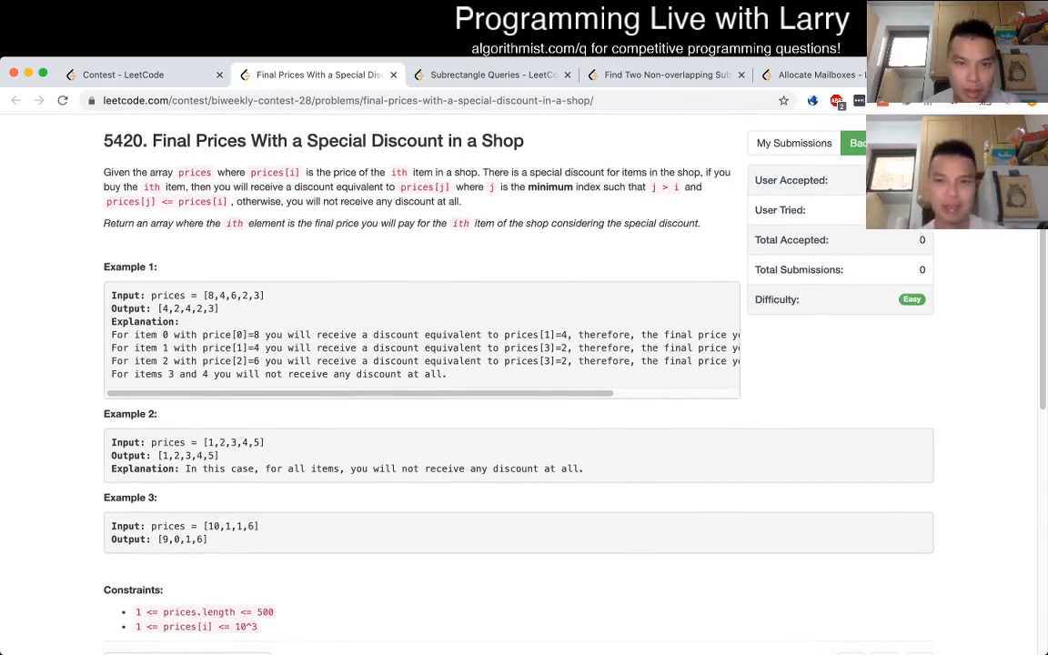
scroll("down", 3)
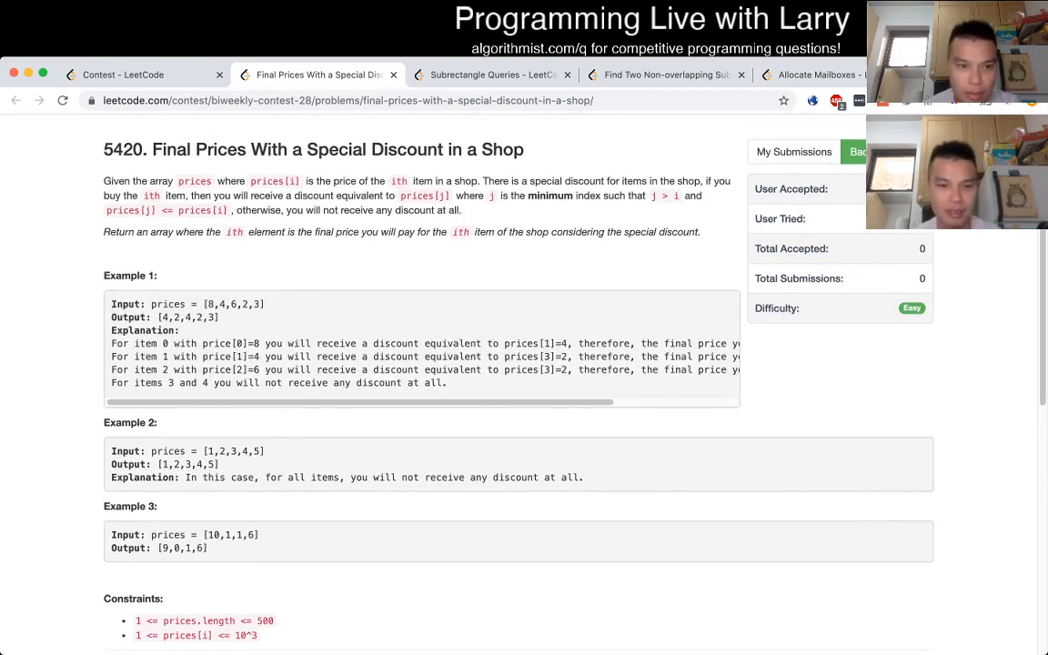
scroll("down", 3)
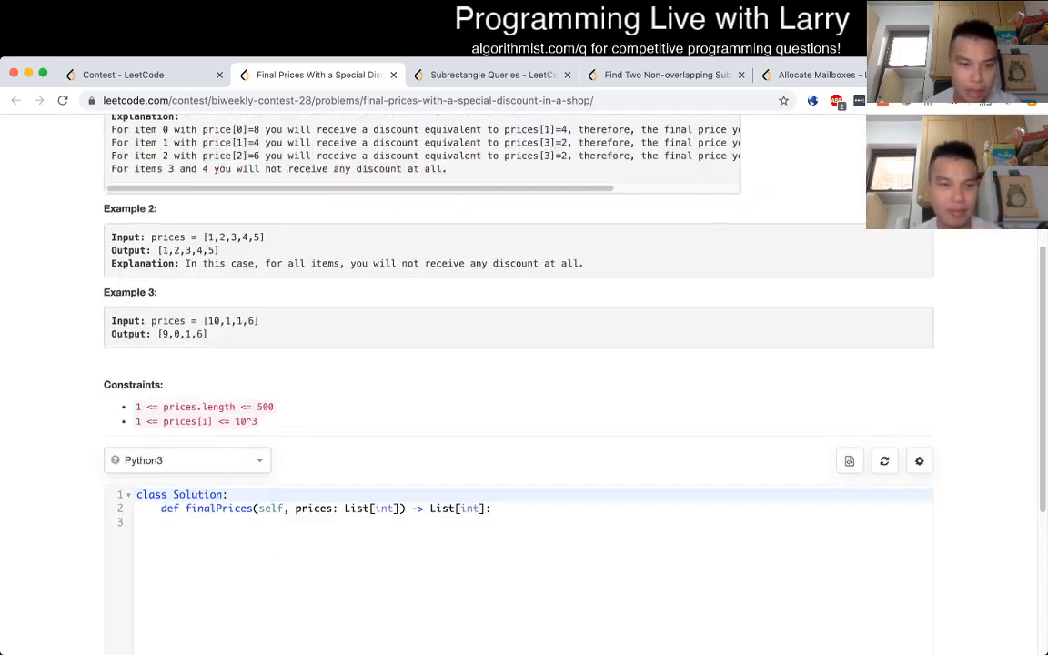
scroll("down", 3)
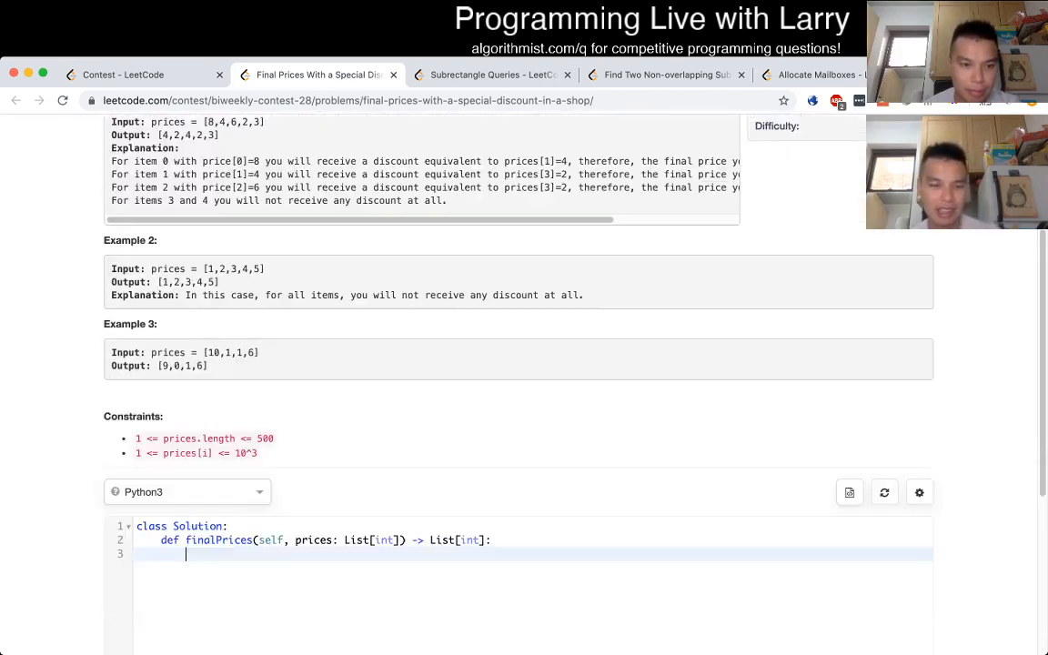
scroll("down", 3)
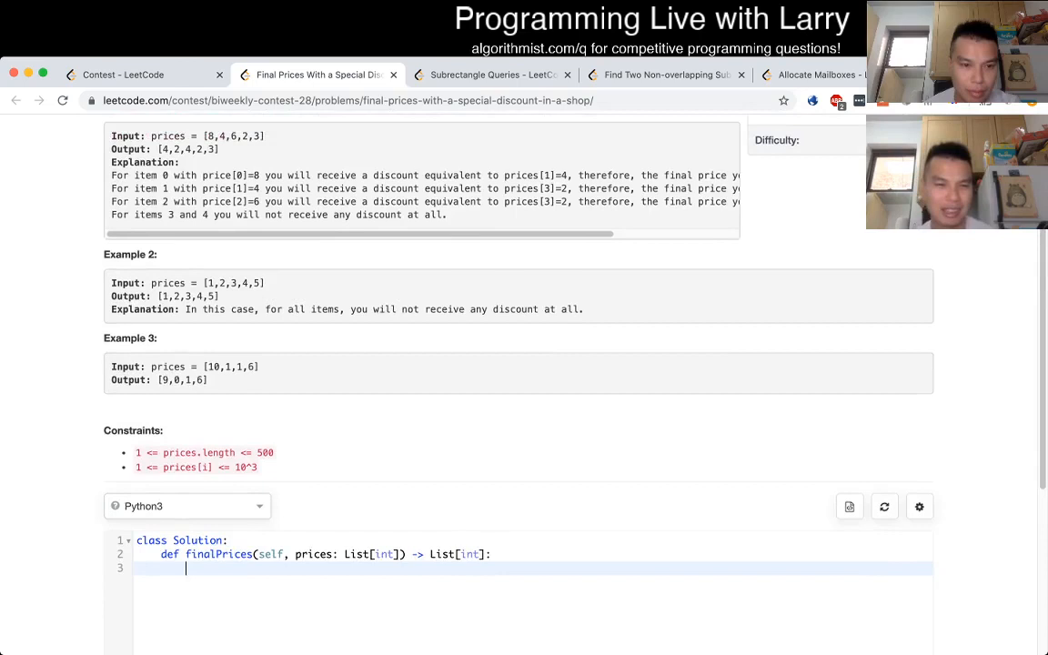
scroll("up", 3)
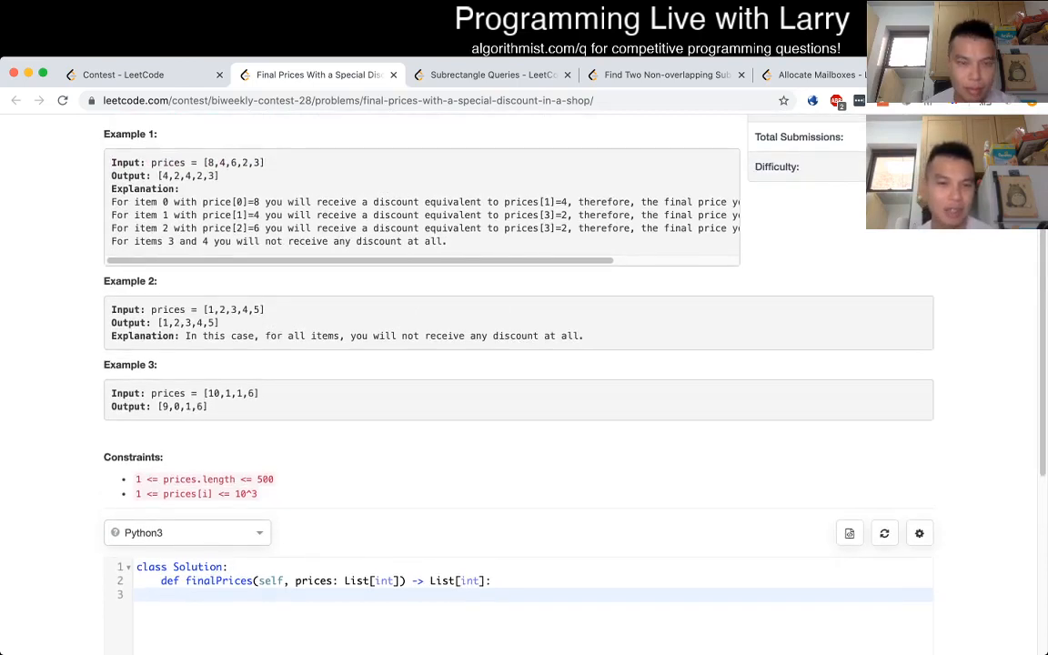
scroll("up", 3)
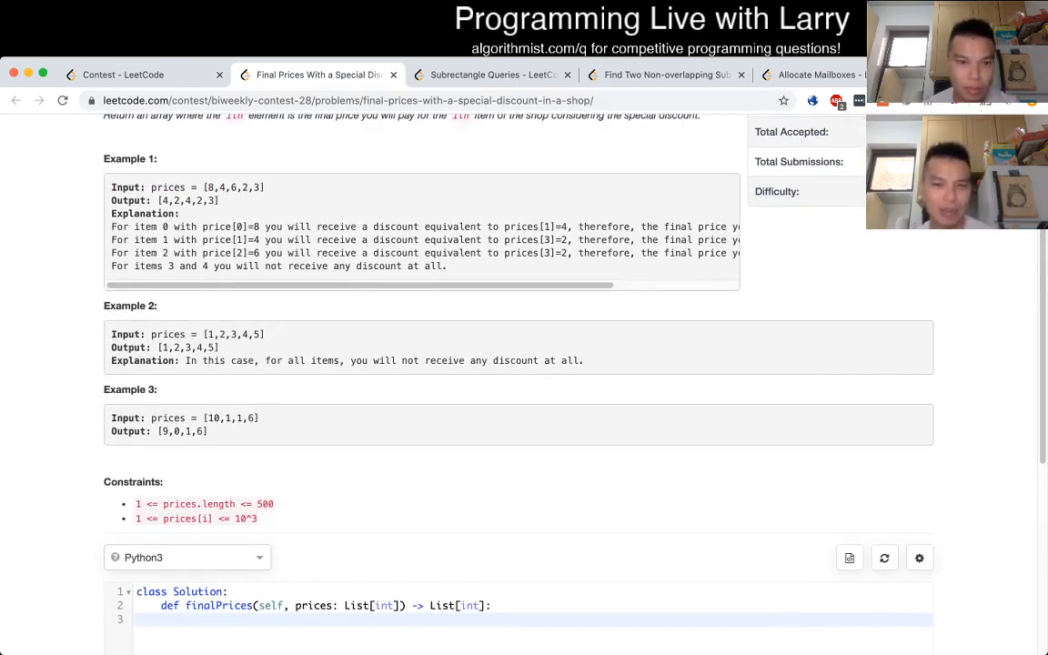
scroll("down", 3)
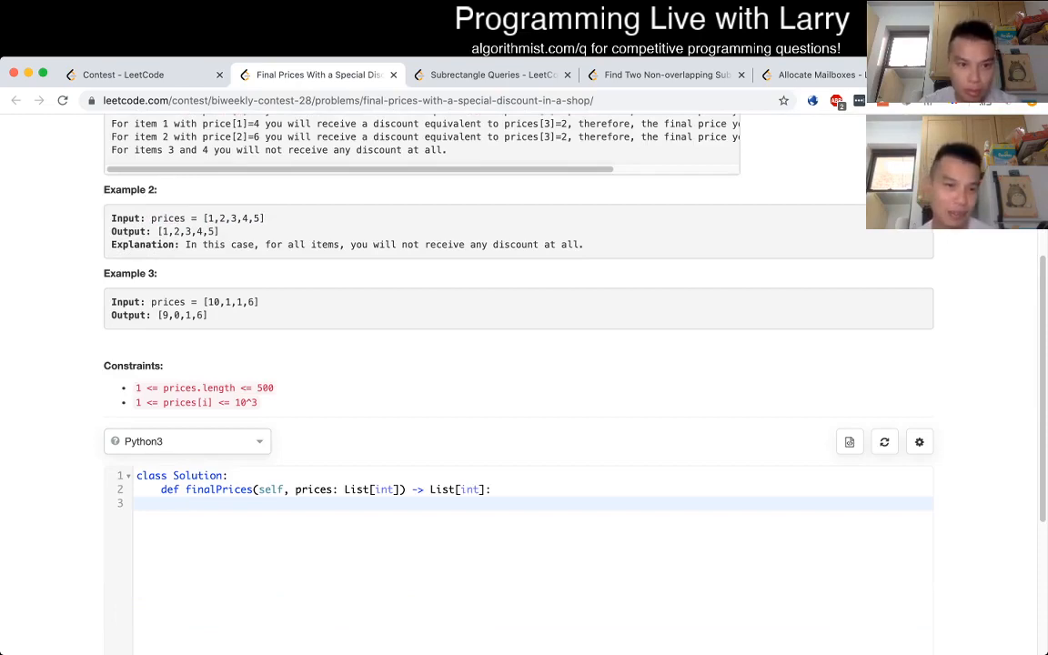
Write ans = [] and the outer loop 'for index, p in enumerate(prices):'.
type("ans")
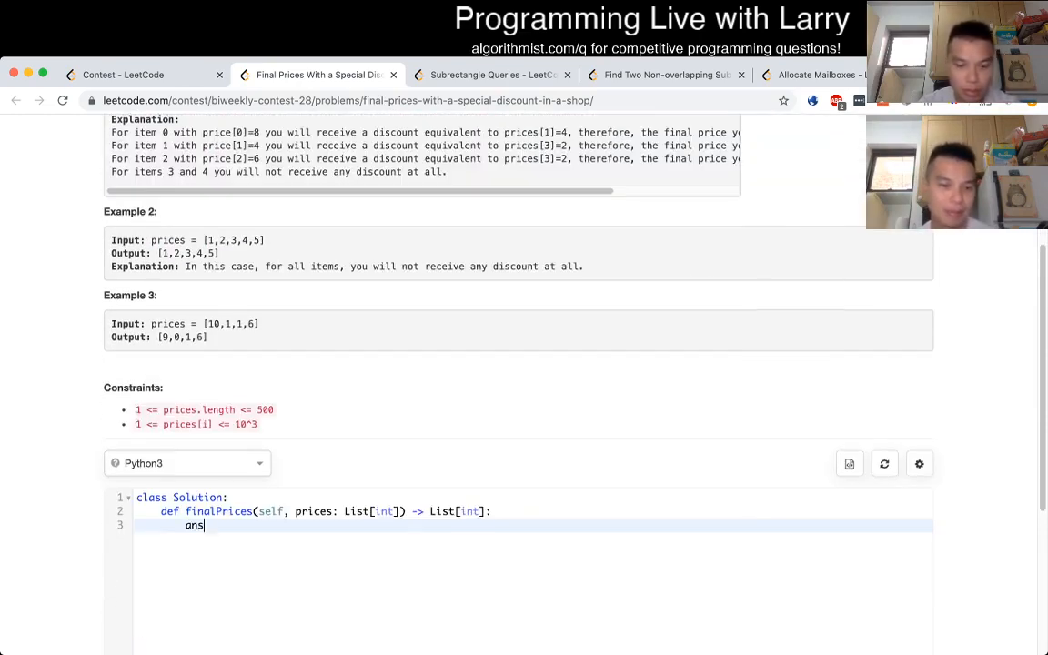
type("= [")
type("for")
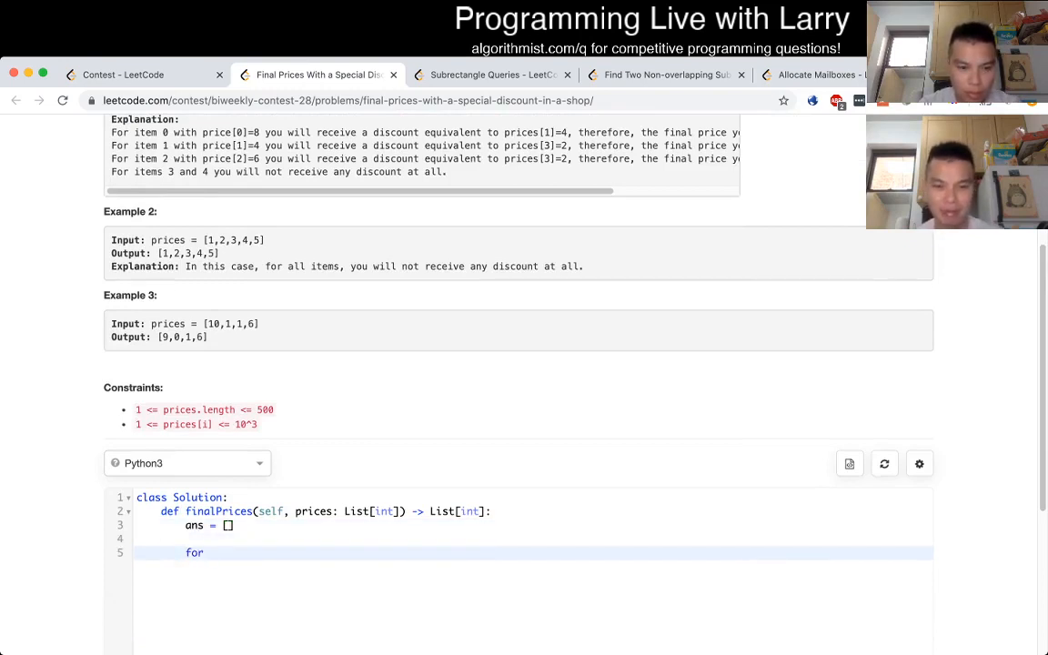
type("index,")
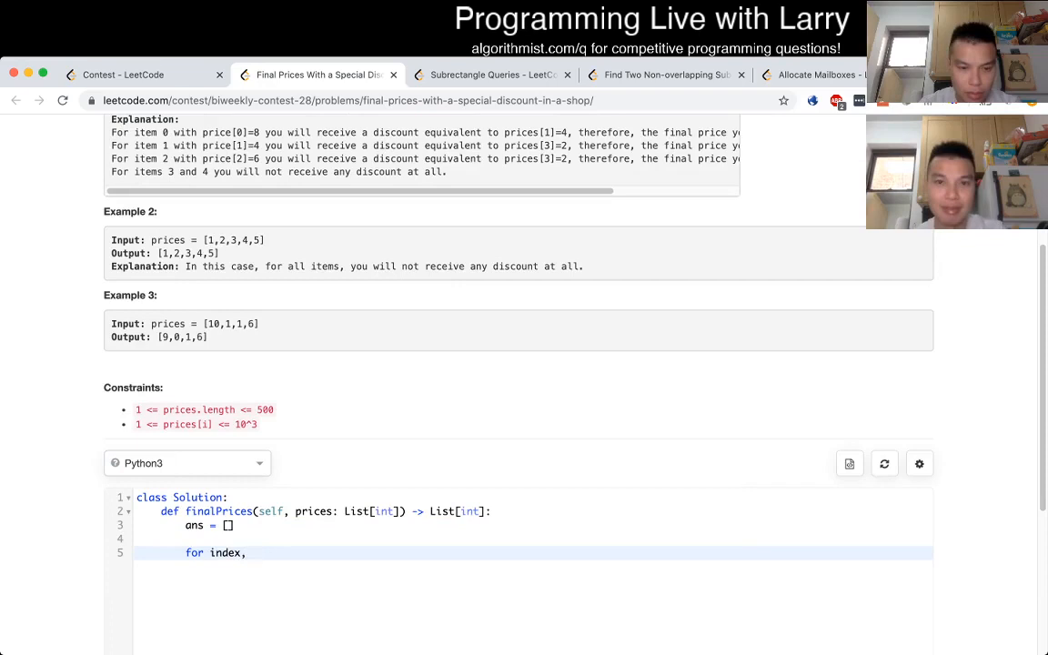
type("p in enu")
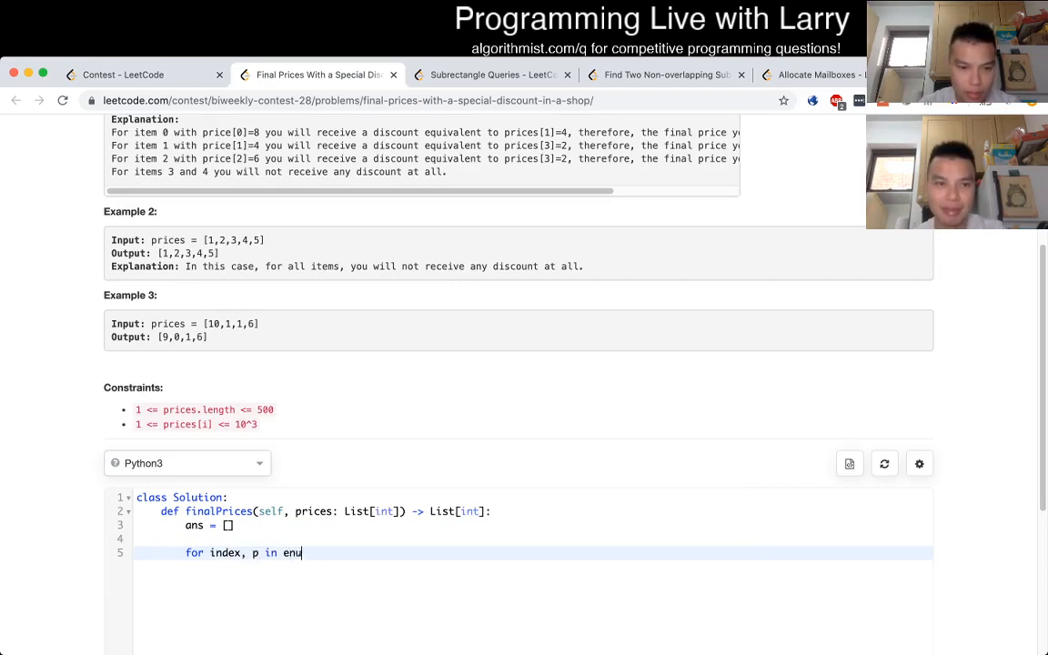
type("merate(pri")
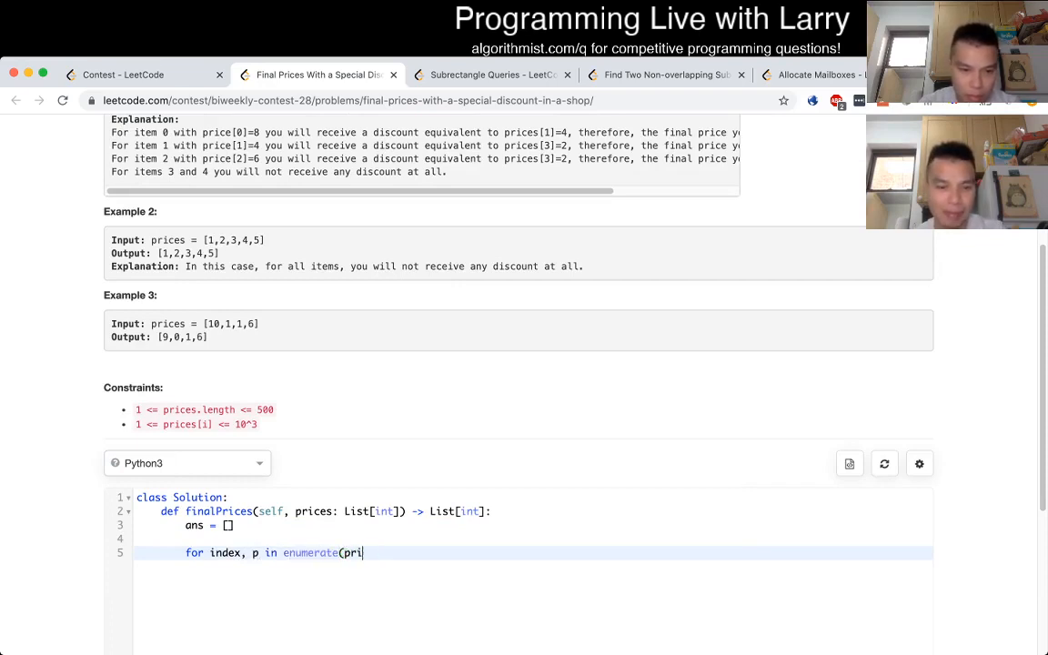
type("ces):")
type("for")
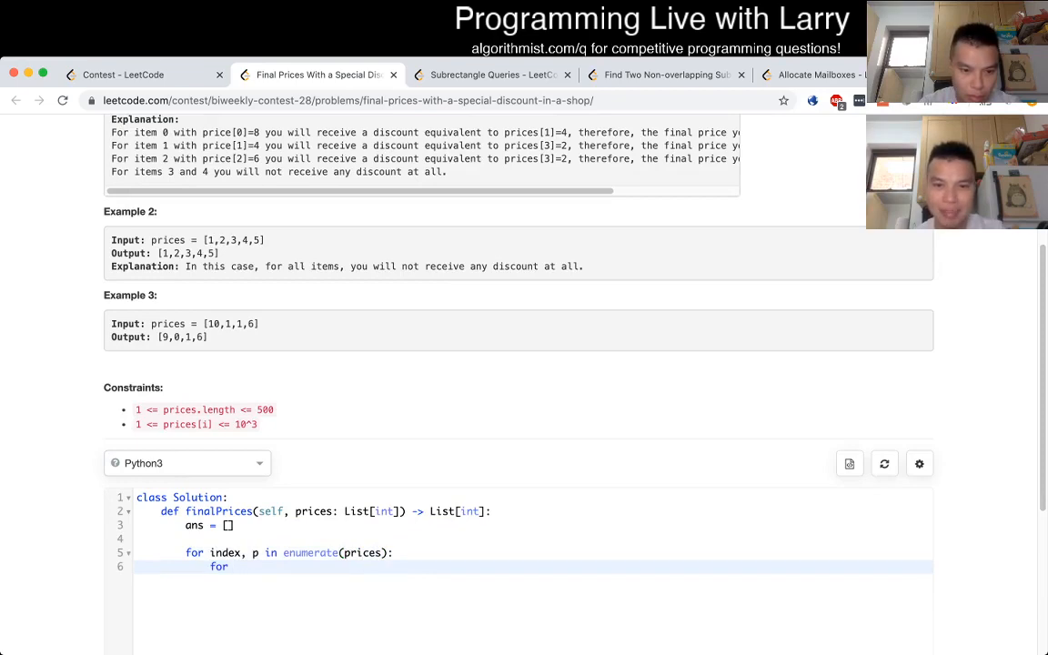
scroll("up", 3)
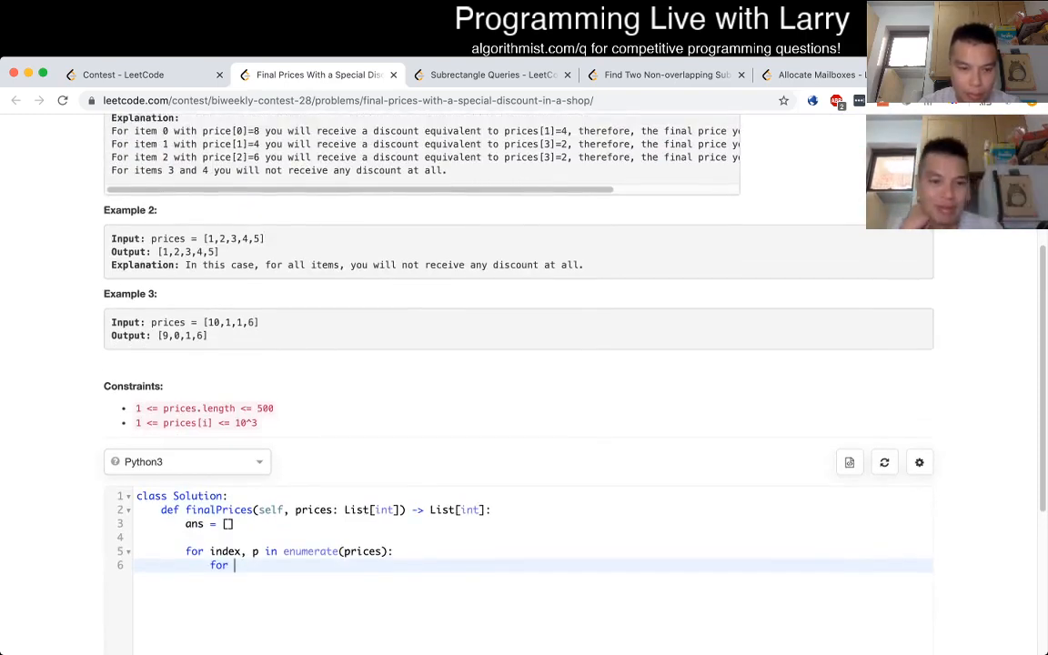
Add N = len(prices), the inner loop over range(index+1, N+1), and p2 = prices[index2].
type("index2 in")
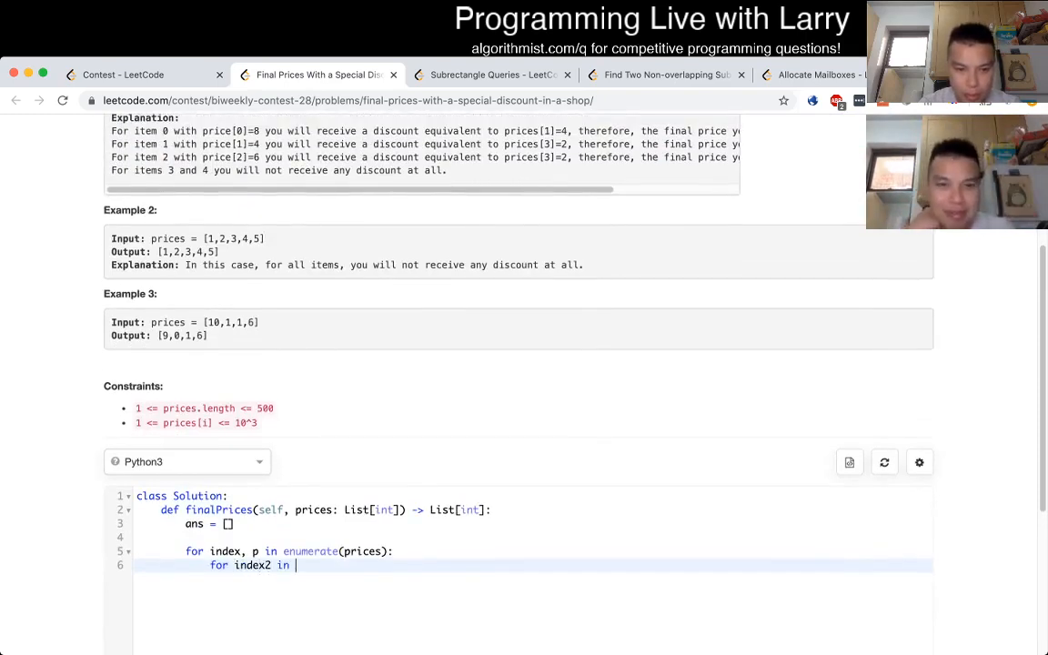
type("range(index+1)")
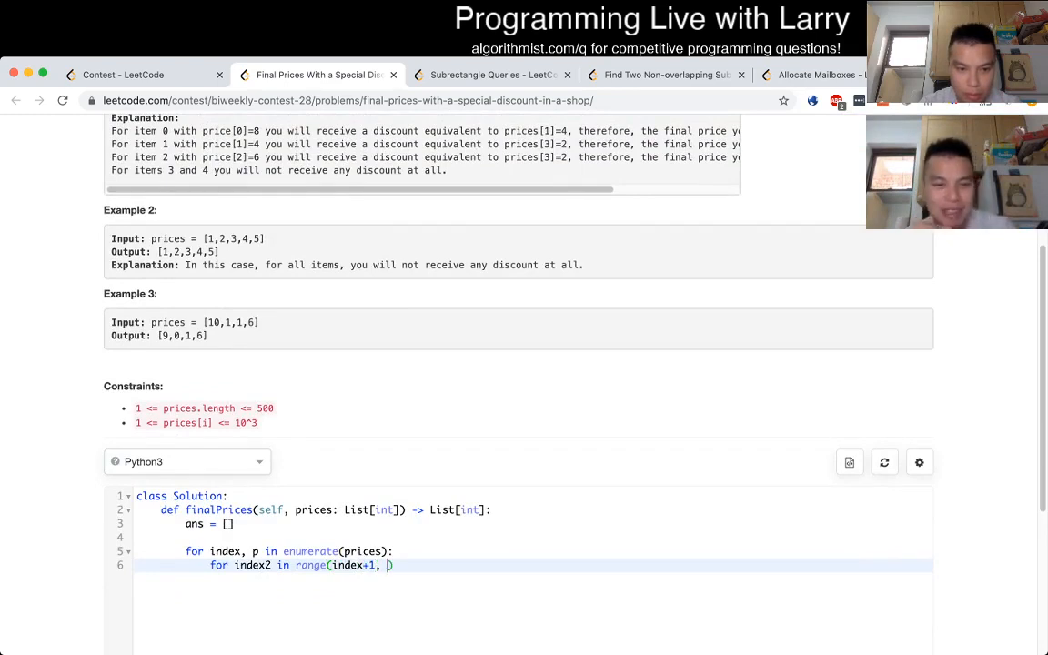
type("N+1)")
left_click(531, 536)
type("N =")
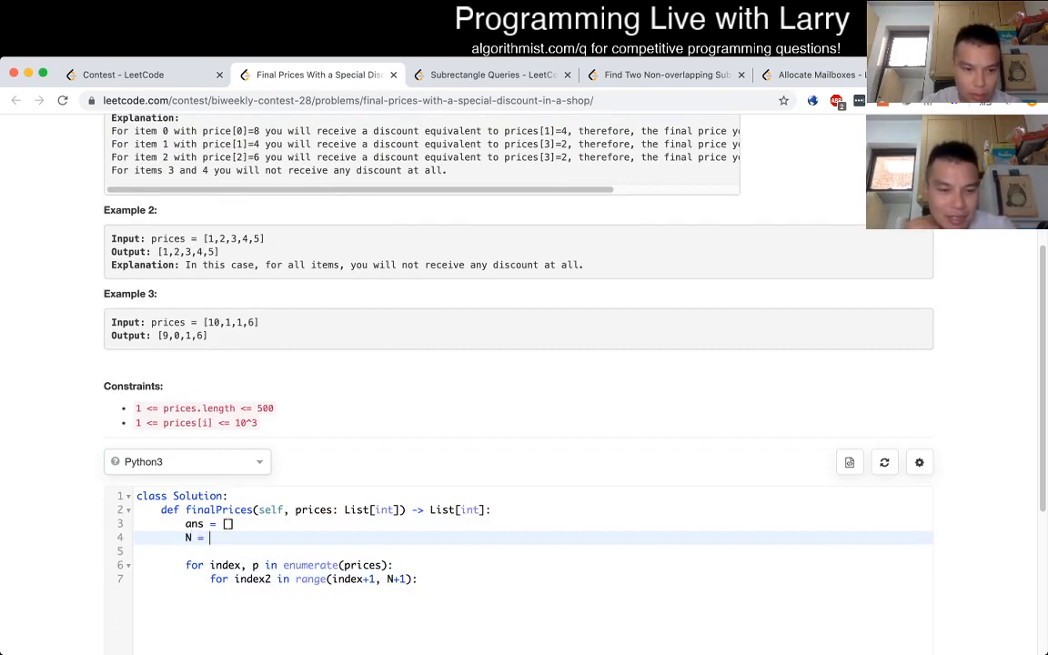
type("len(prices)")
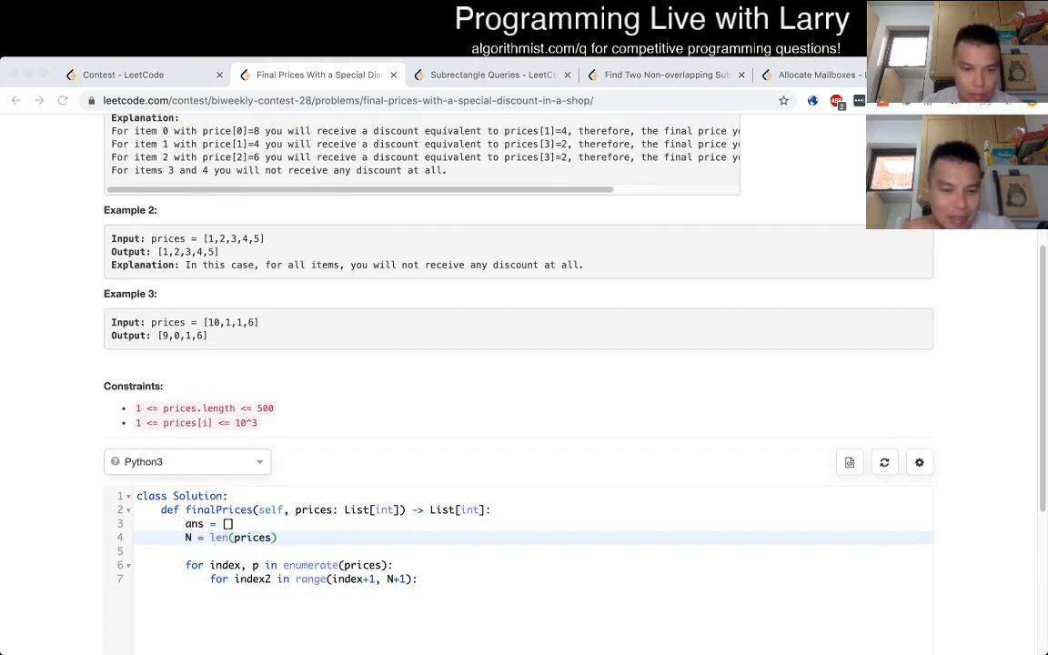
key("Enter")
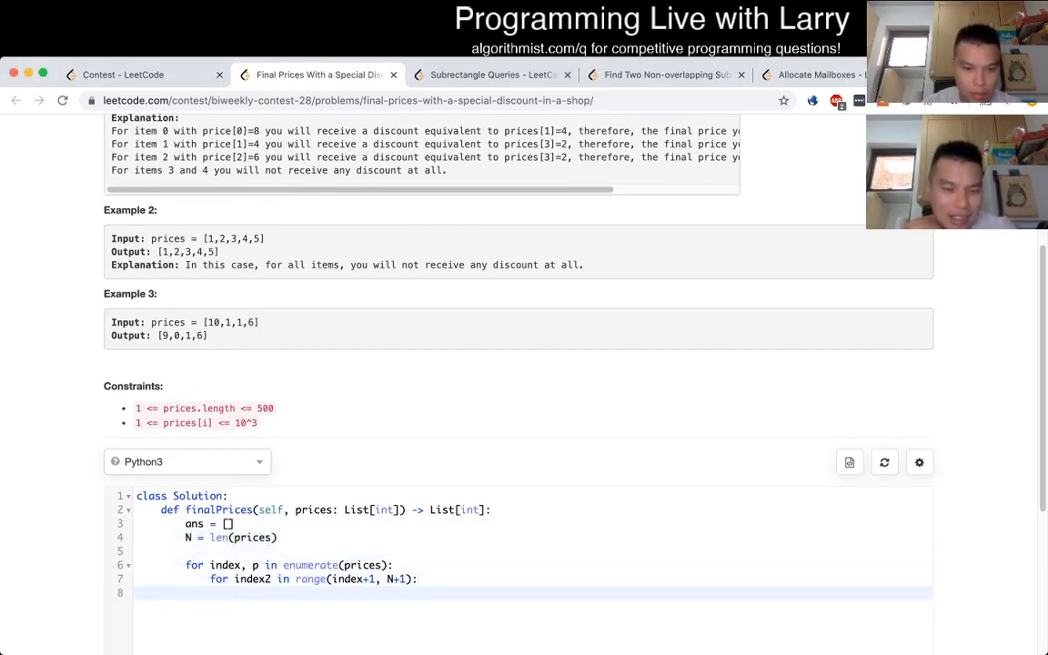
type("p2")
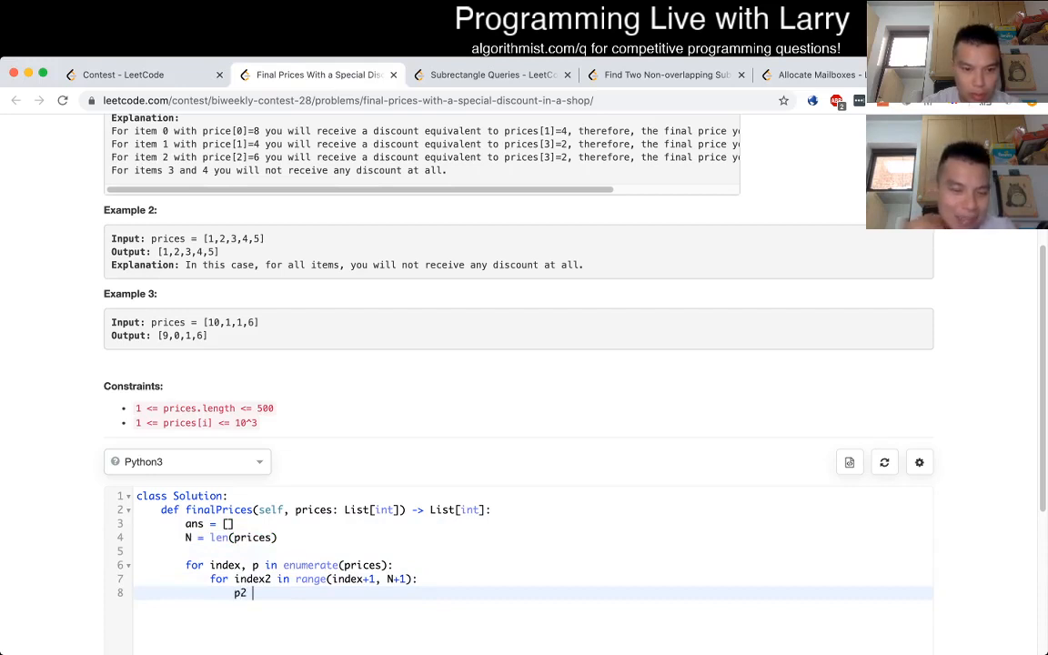
type("= prices[]")
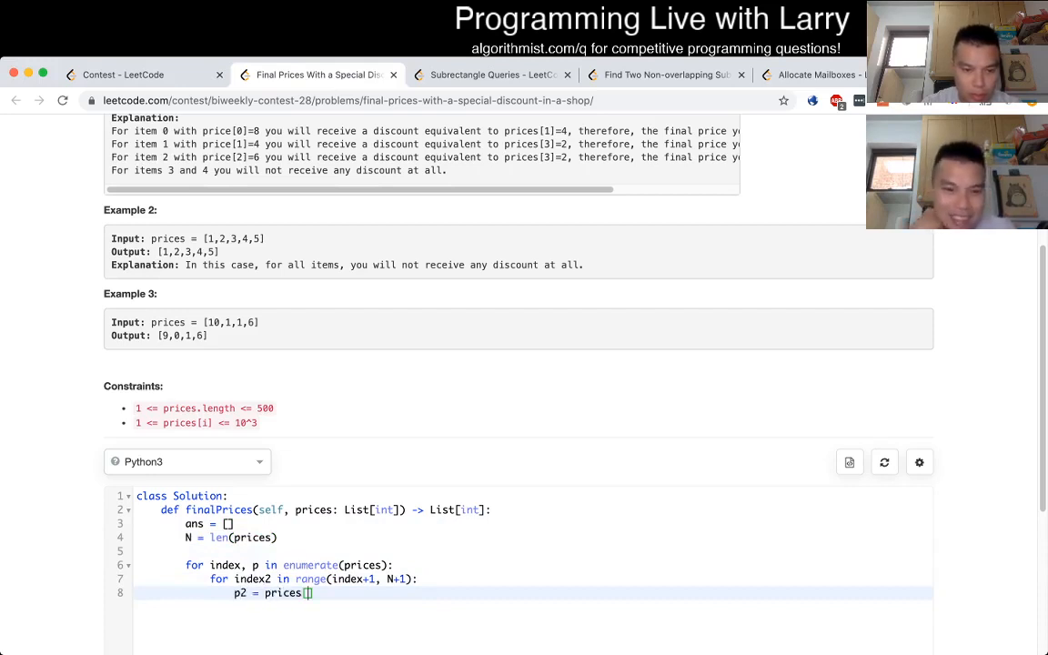
type("index2")
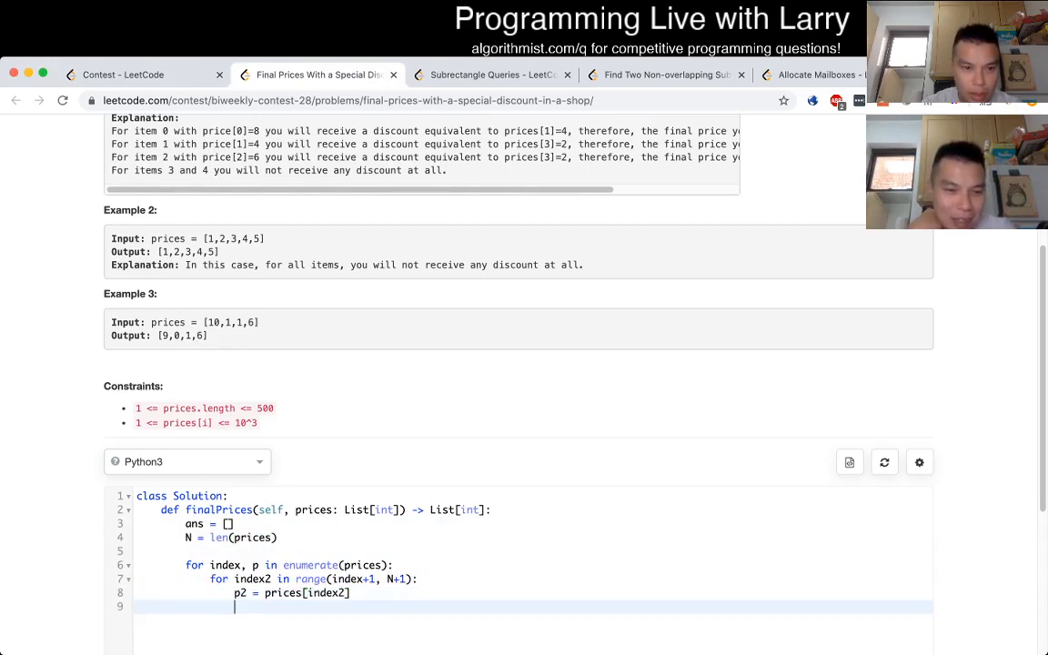
Scroll around the editor to review the nested loops before starting the if condition.
scroll("up", 3)
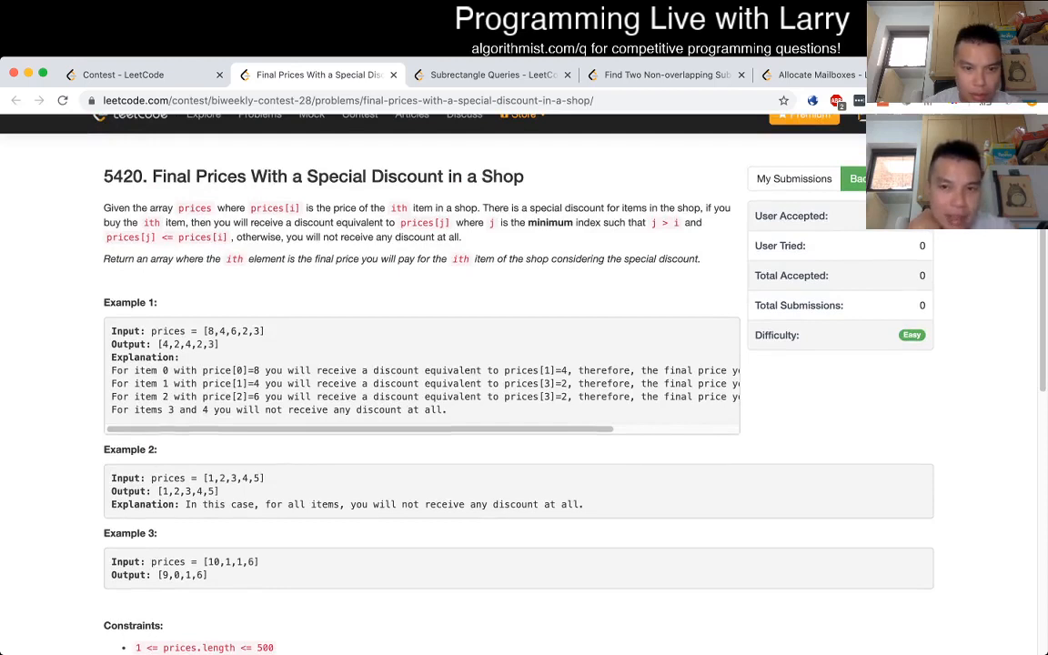
scroll("right", 3)
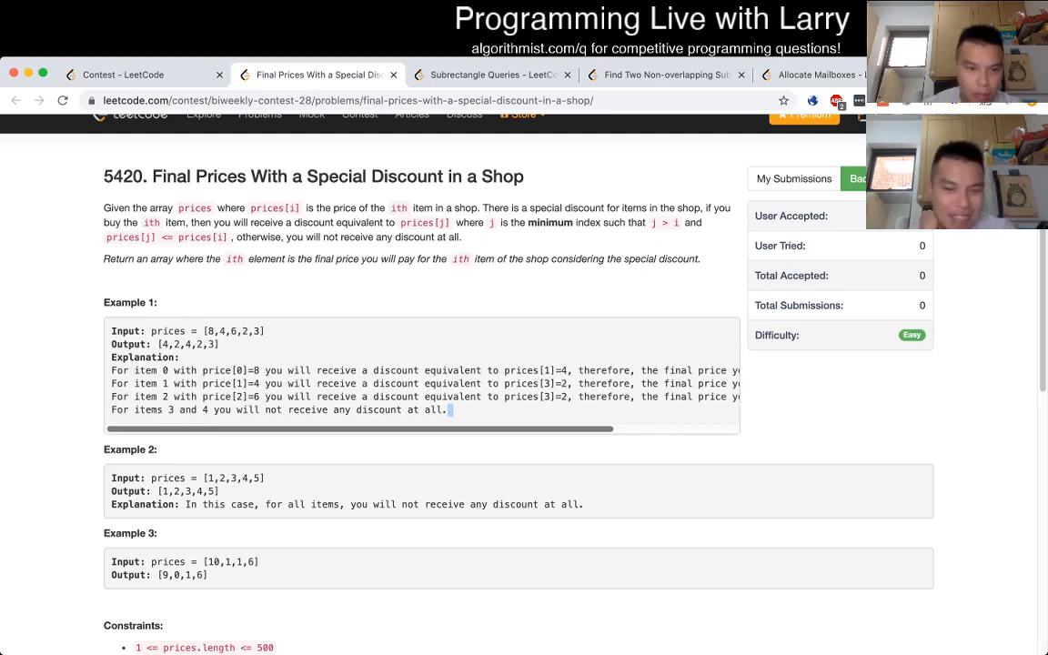
scroll("down", 3)
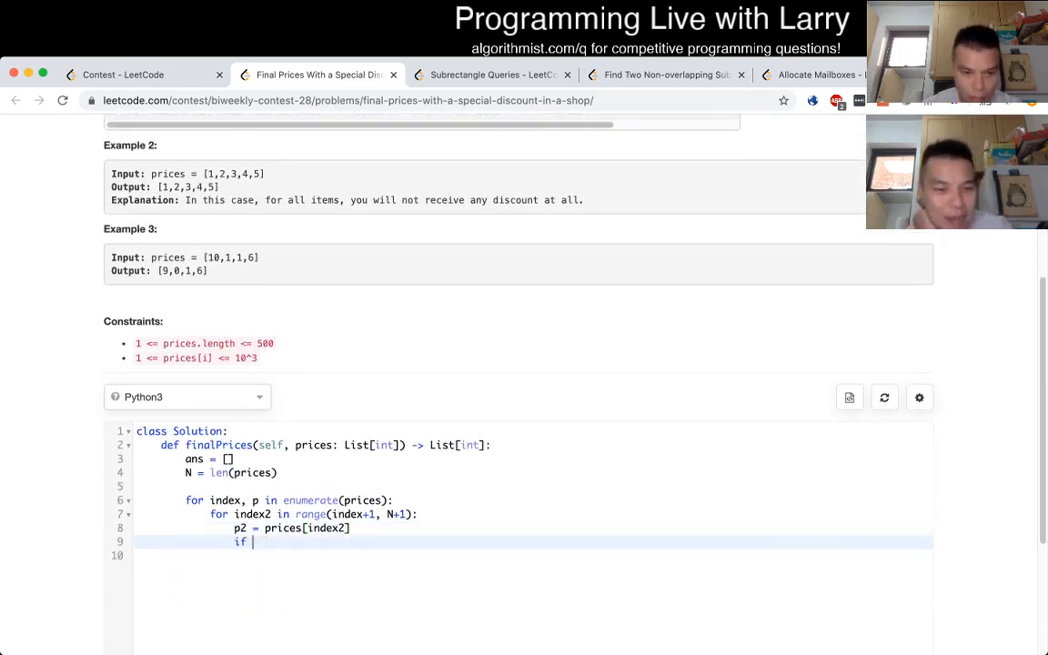
Write the 'if p2 <= p:' branch appending p - p2 to ans and breaking.
type("p2")
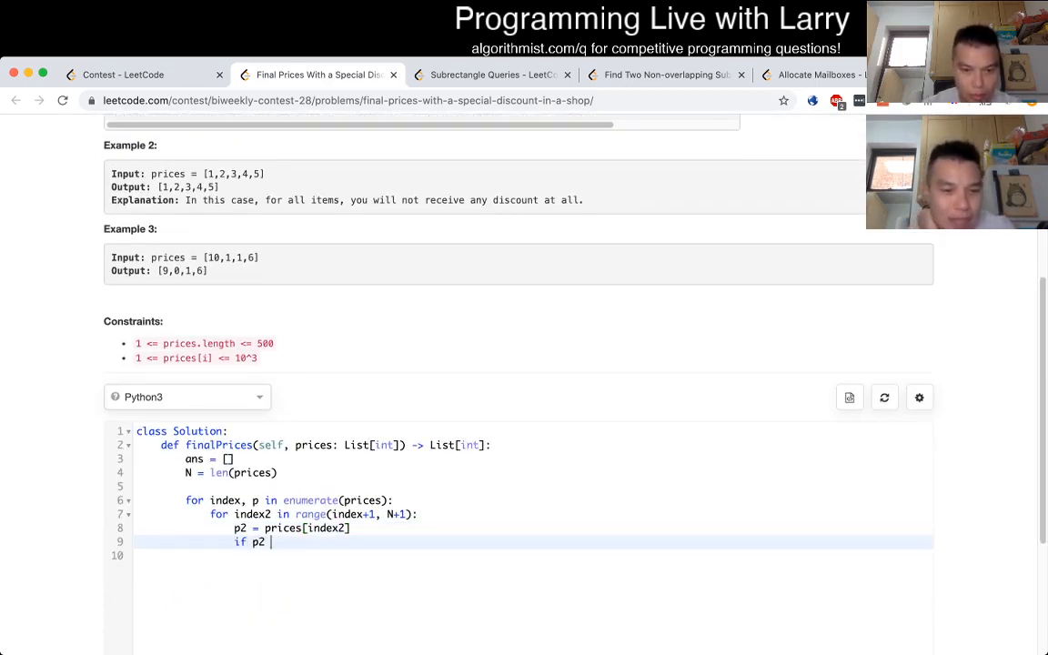
type("<=")
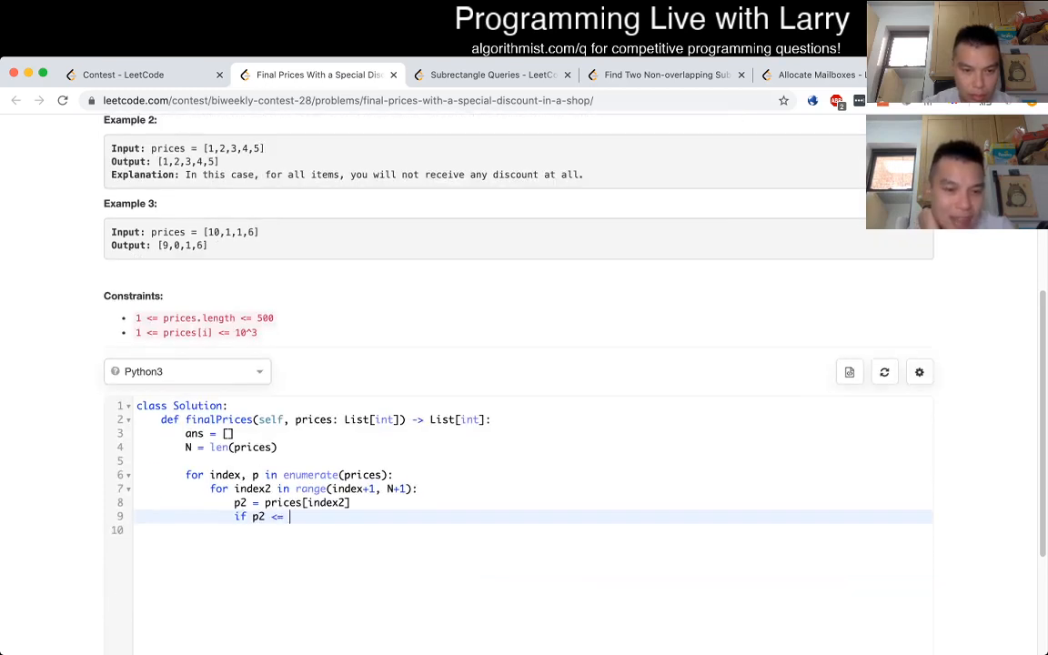
type("p:")
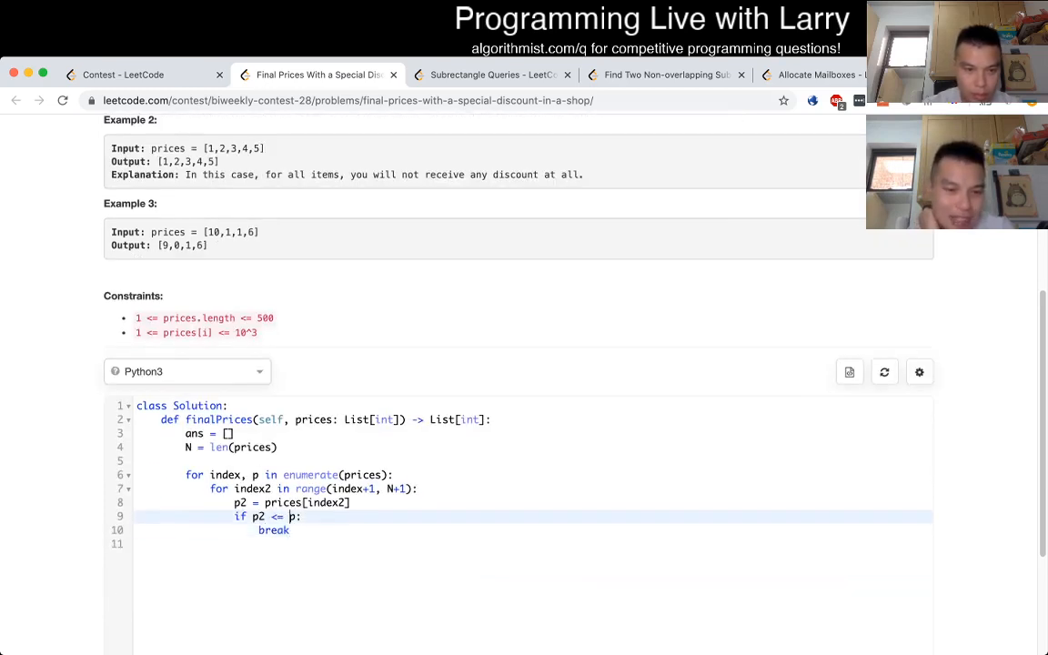
type("ans")
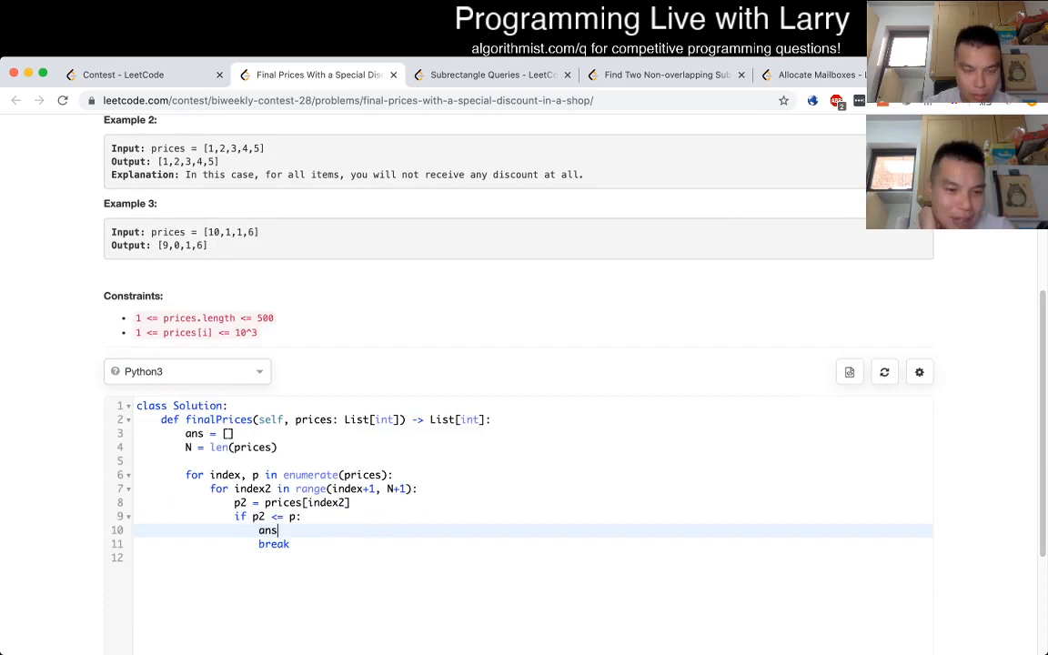
type(".appe")
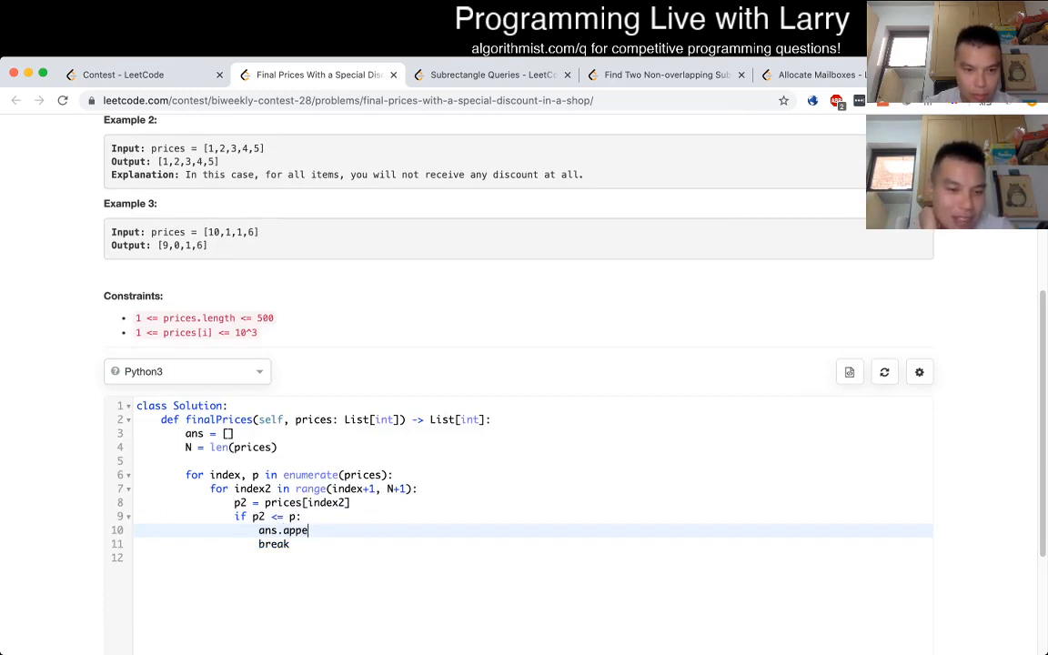
type("nd(p - p2")
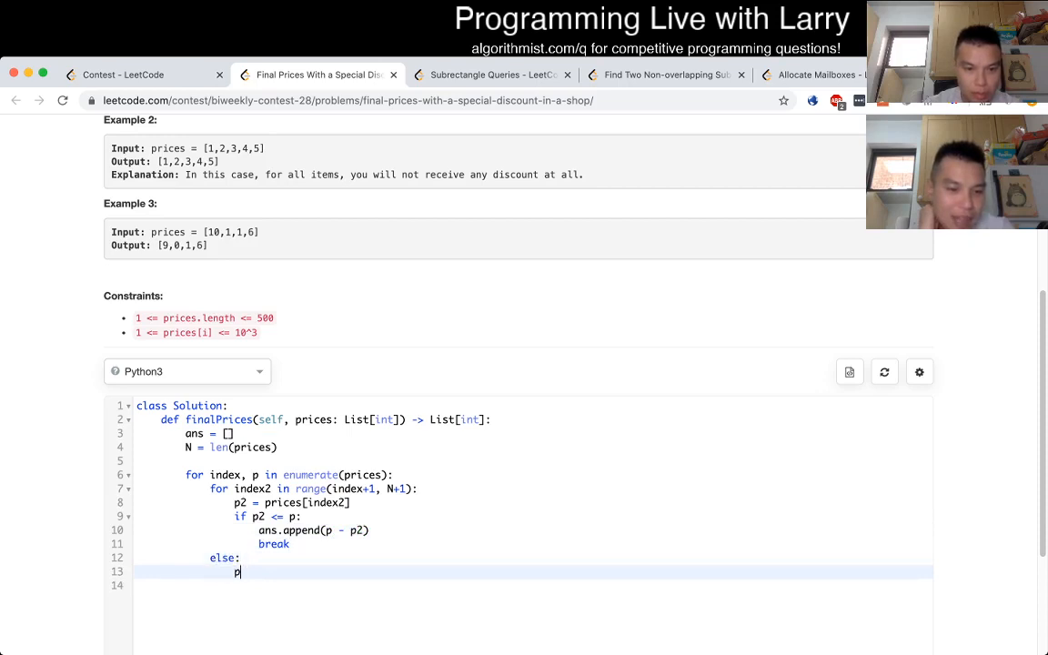
scroll("up", 3)
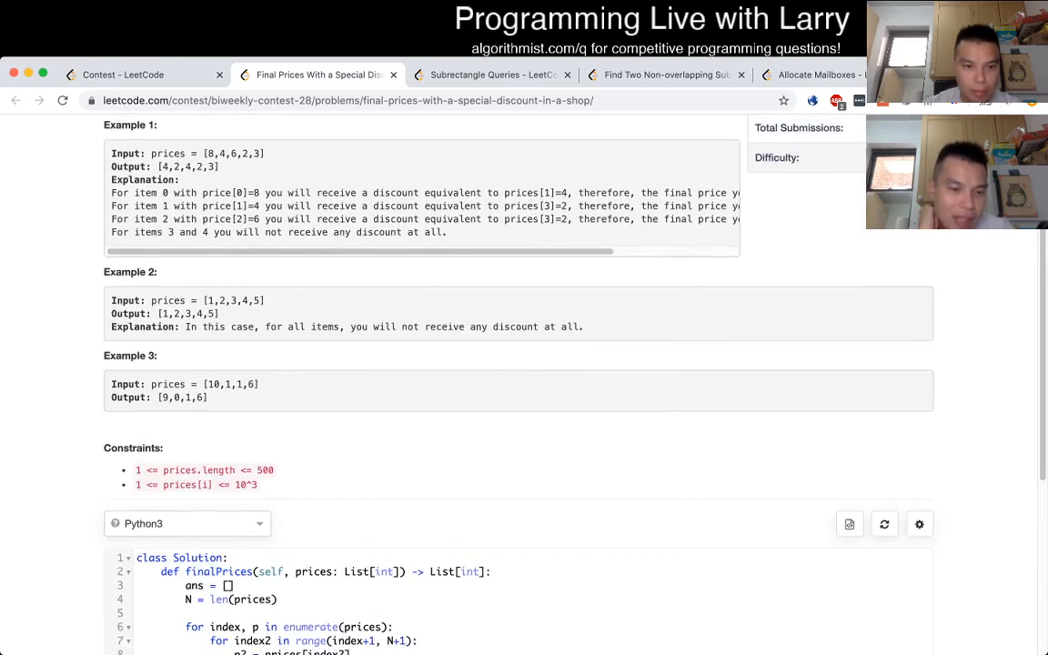
Add the else branch appending p, and finish with 'return ans'.
scroll("down", 3)
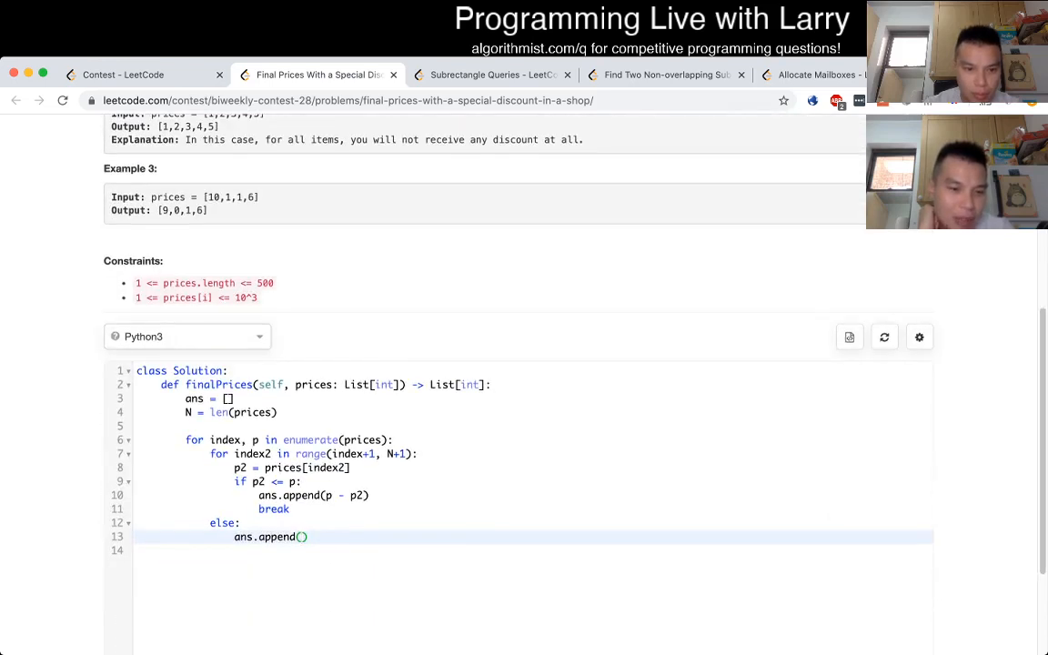
type("p")
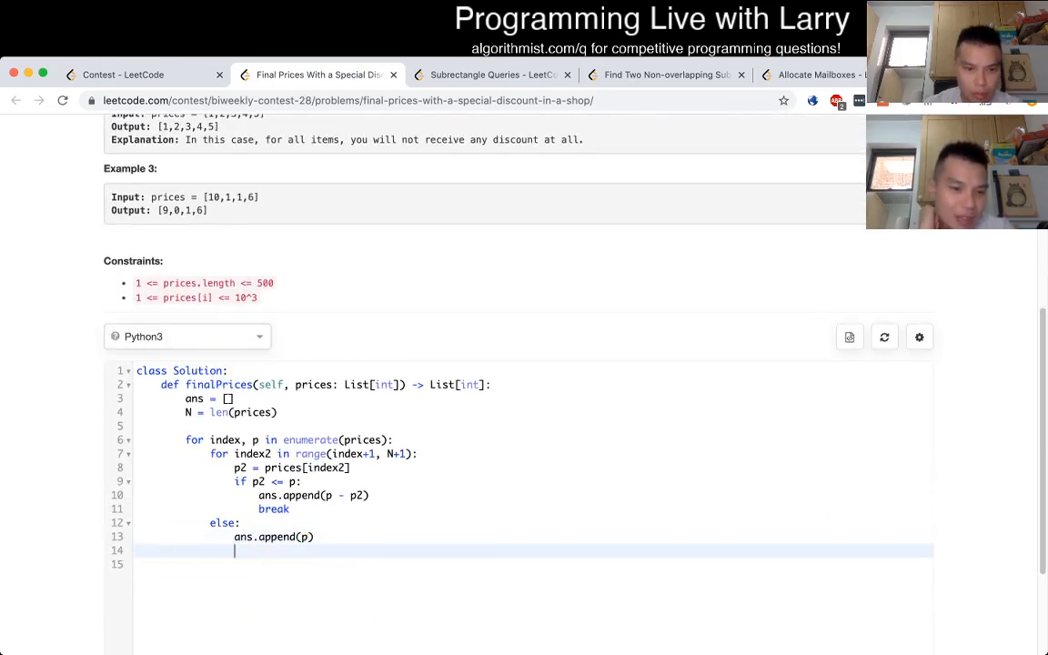
type("return ans")
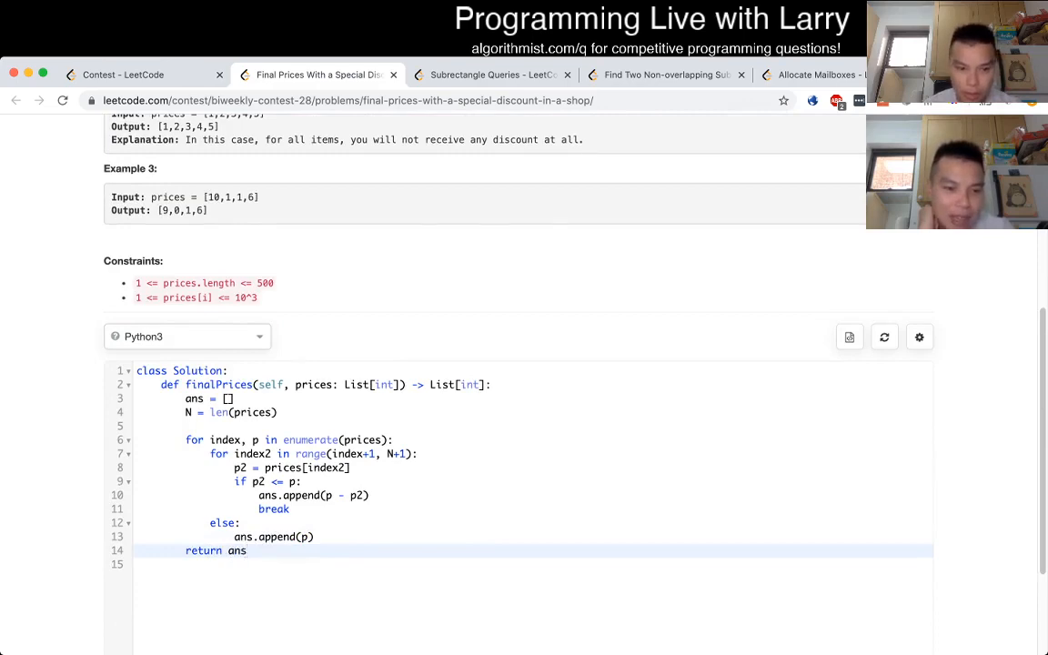
scroll("down", 3)
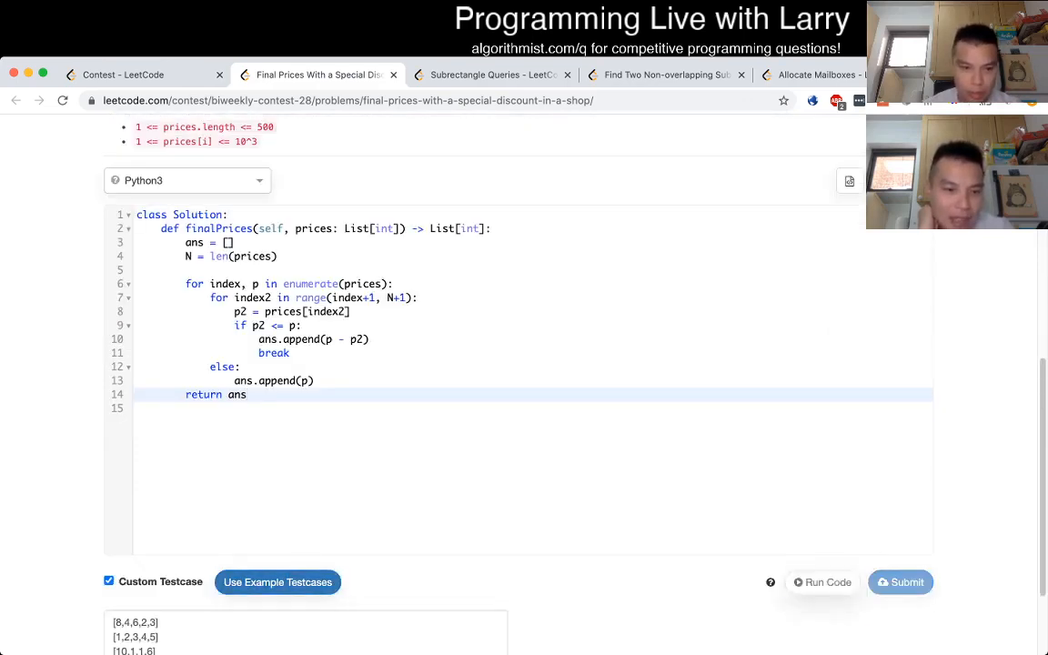
Correct the inner range's upper bound from N+1 to N and run the code on the three examples.
left_click(818, 582)
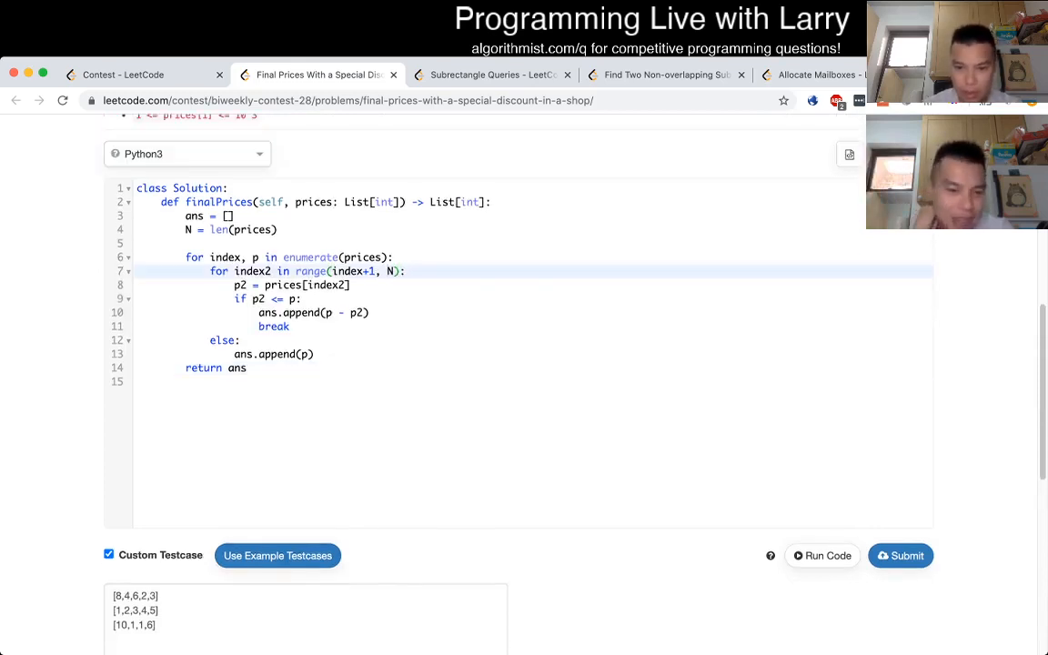
left_click(823, 557)
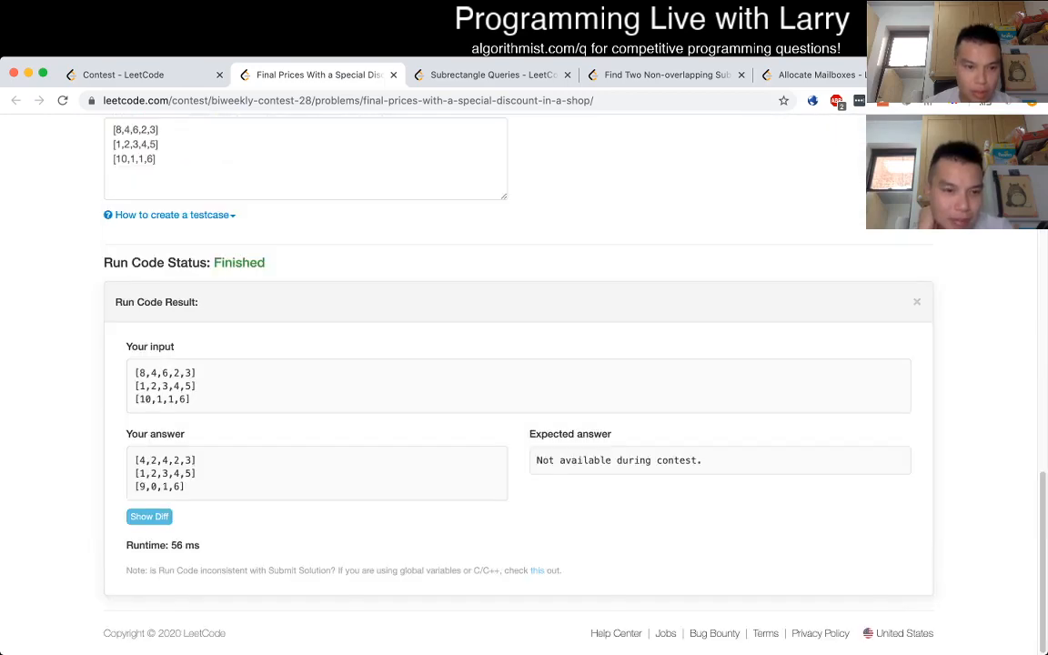
scroll("up", 3)
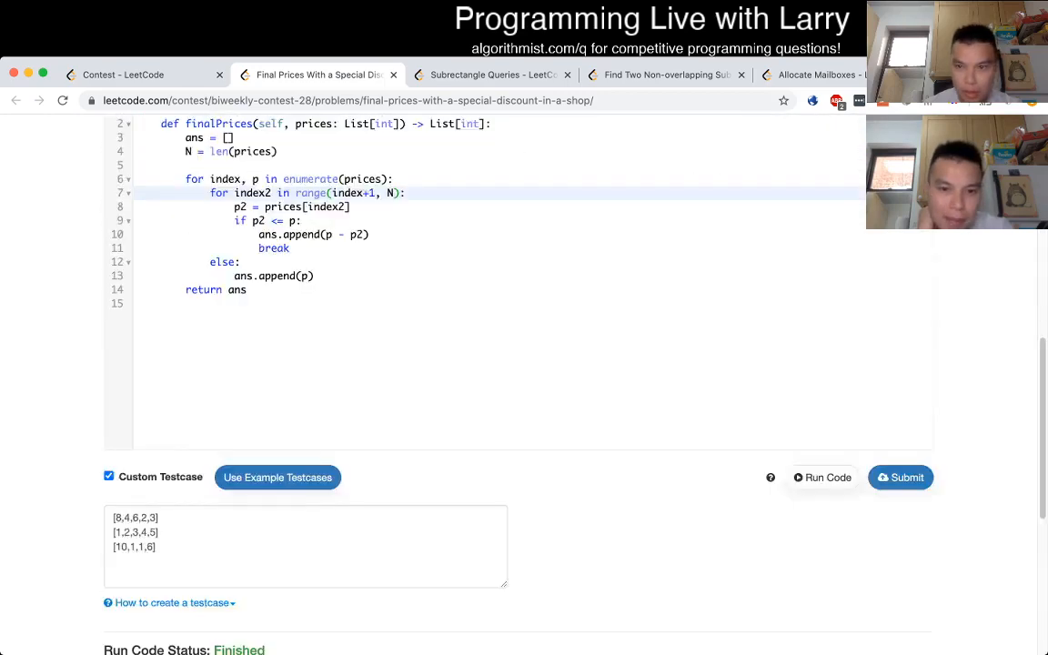
scroll("down", 3)
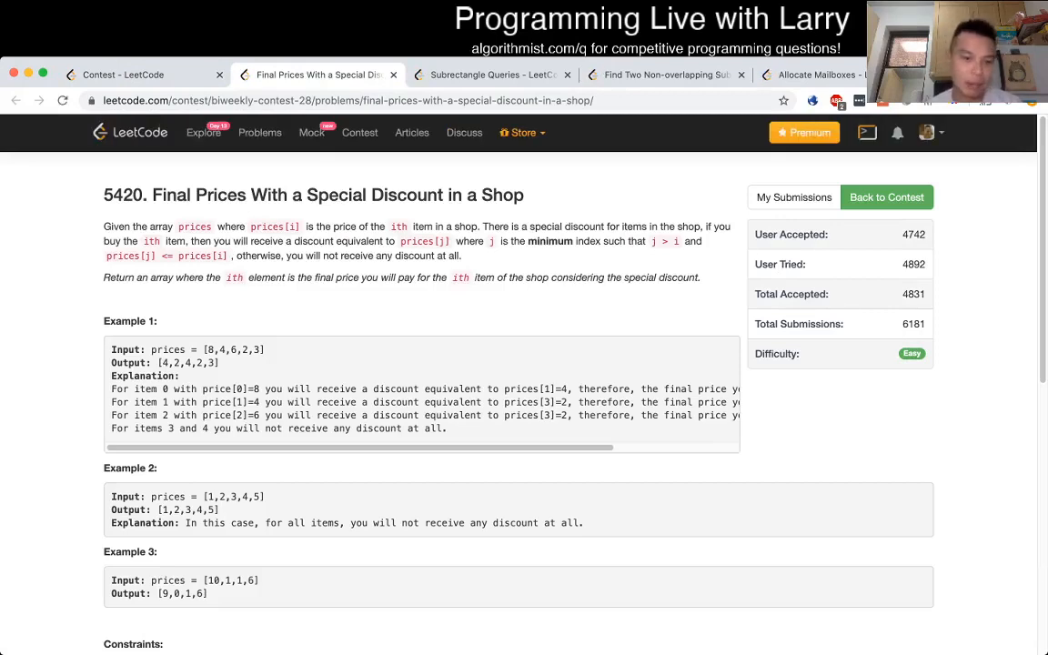
Re-read the problem's examples, marking the first price of example 1, then bring up the Biweekly Contest 28 ranking.
scroll("down", 3)
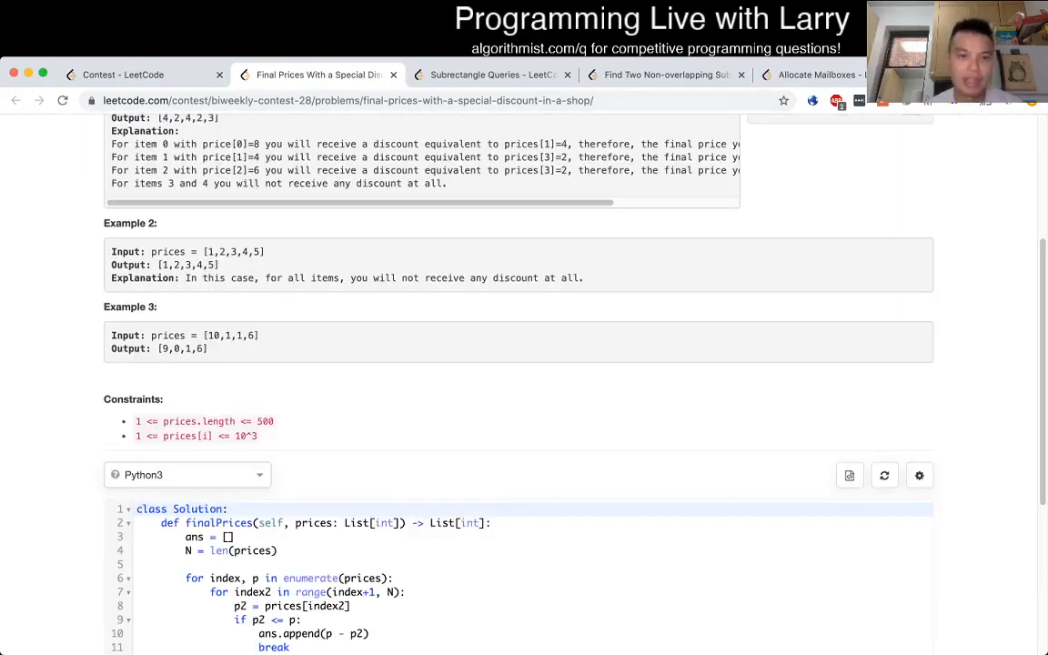
scroll("up", 3)
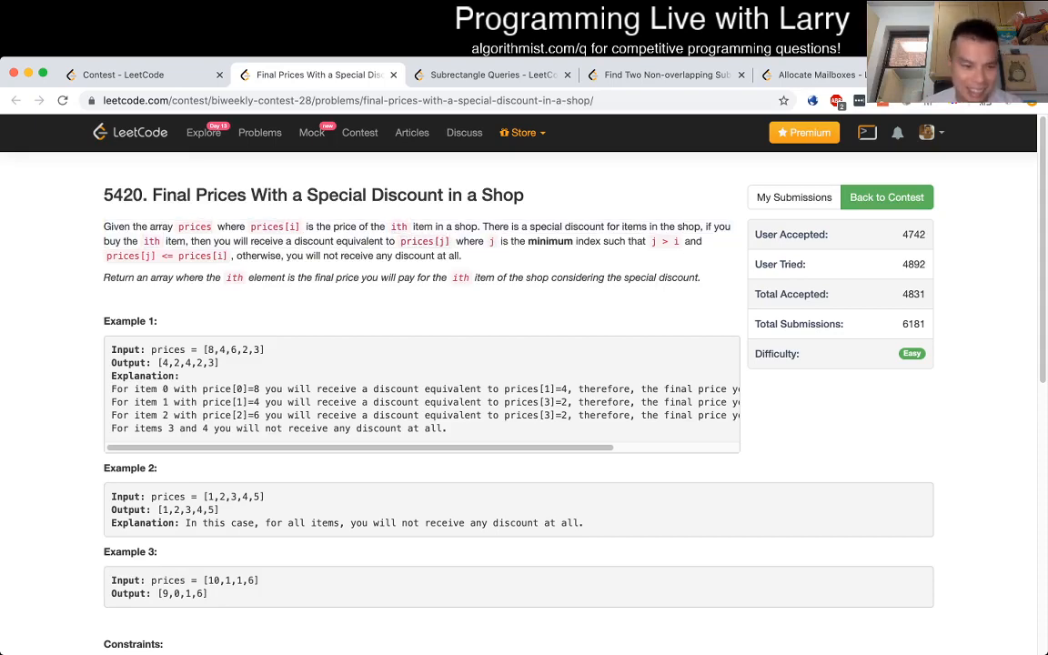
scroll("down", 3)
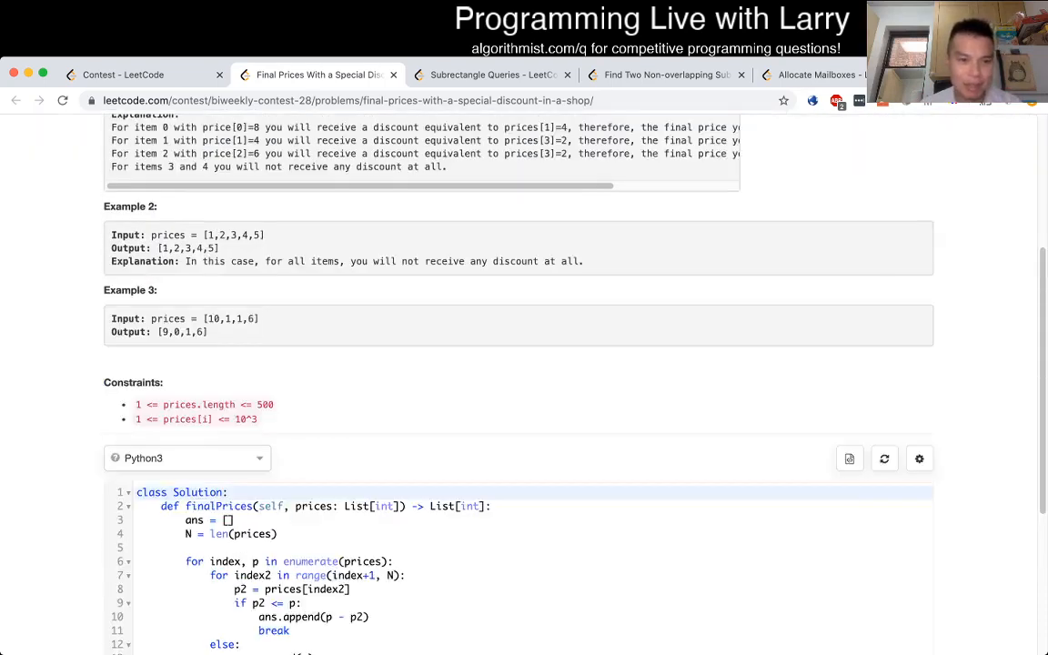
scroll("up", 3)
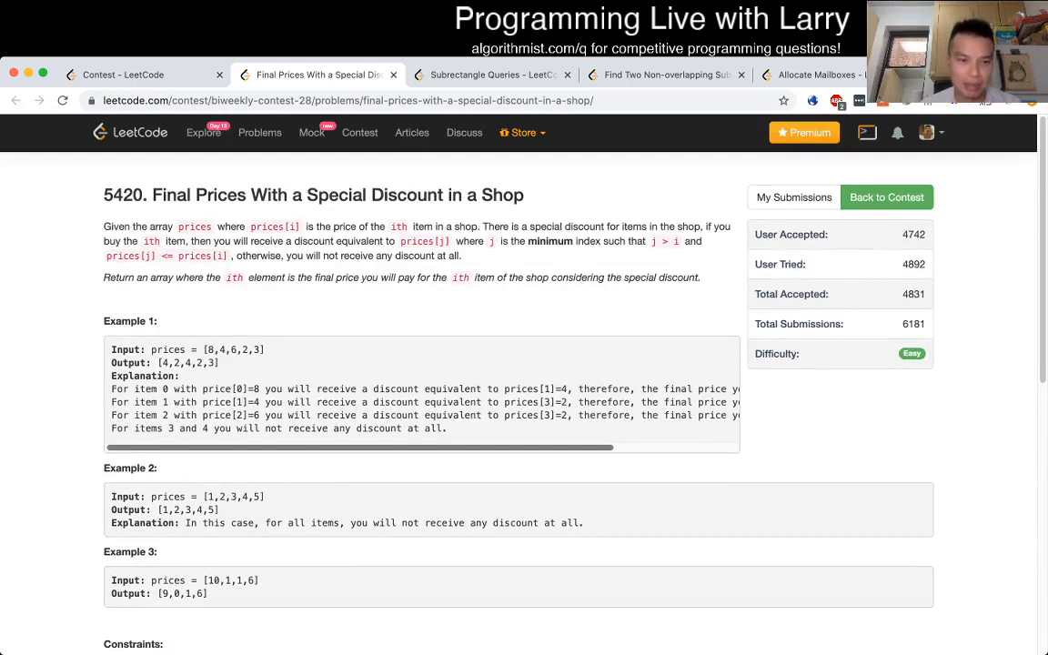
double_click(213, 350)
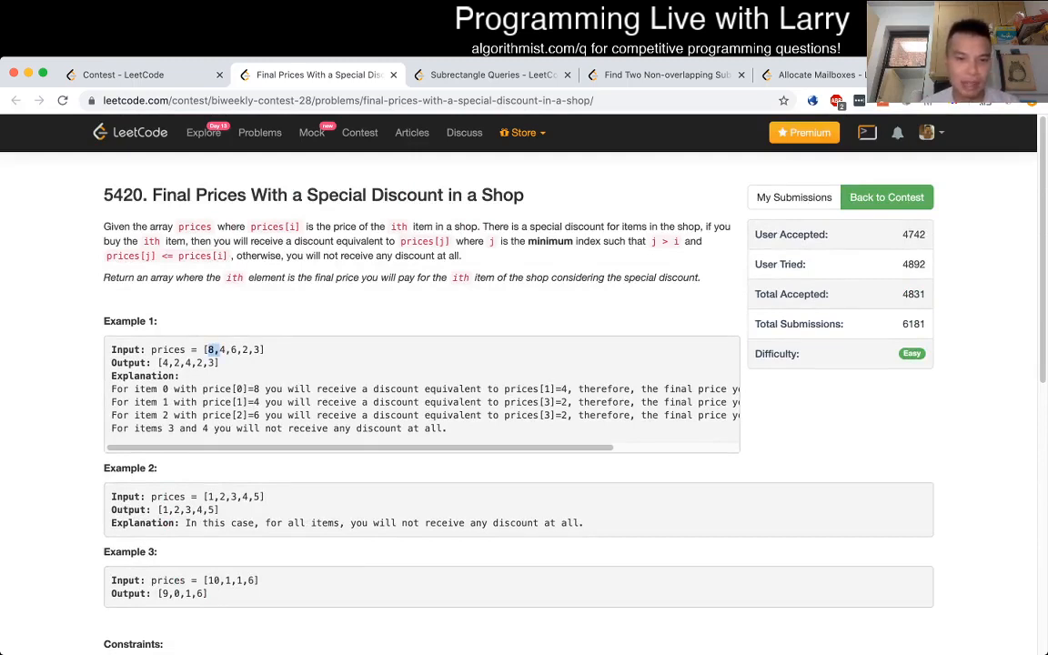
scroll("down", 3)
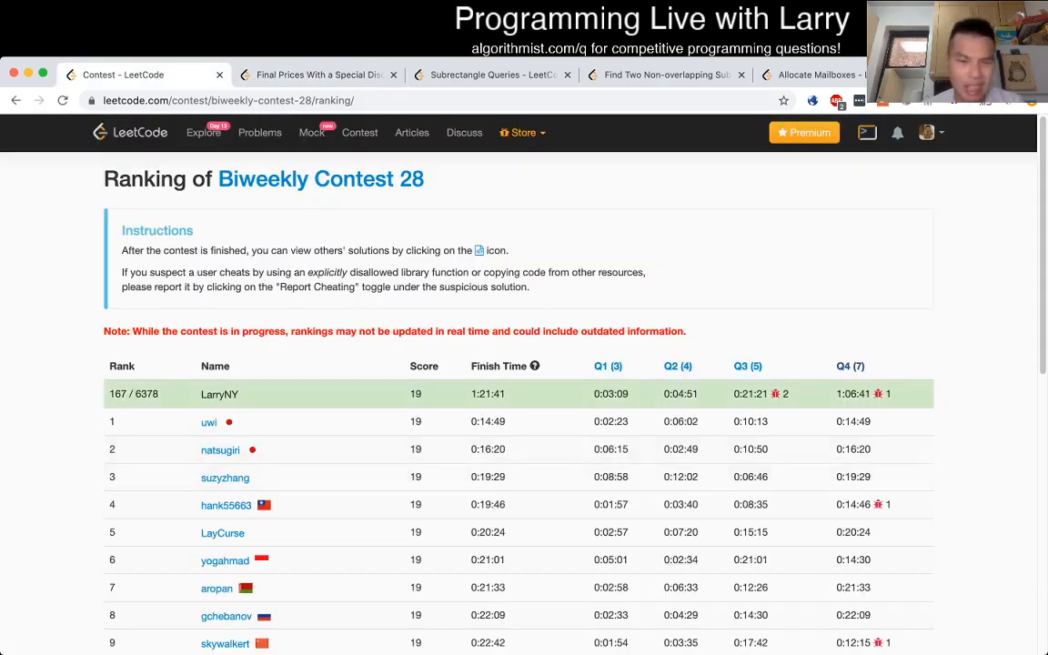
Leave the contest ranking and switch back to the Final Prices problem page.
double_click(611, 393)
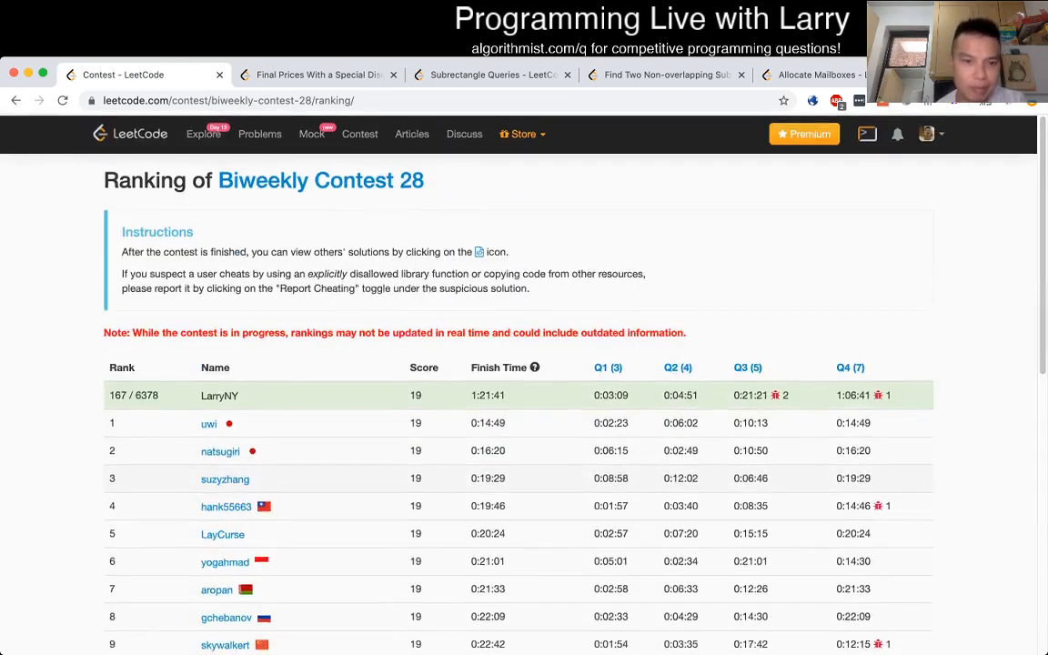
left_click(317, 75)
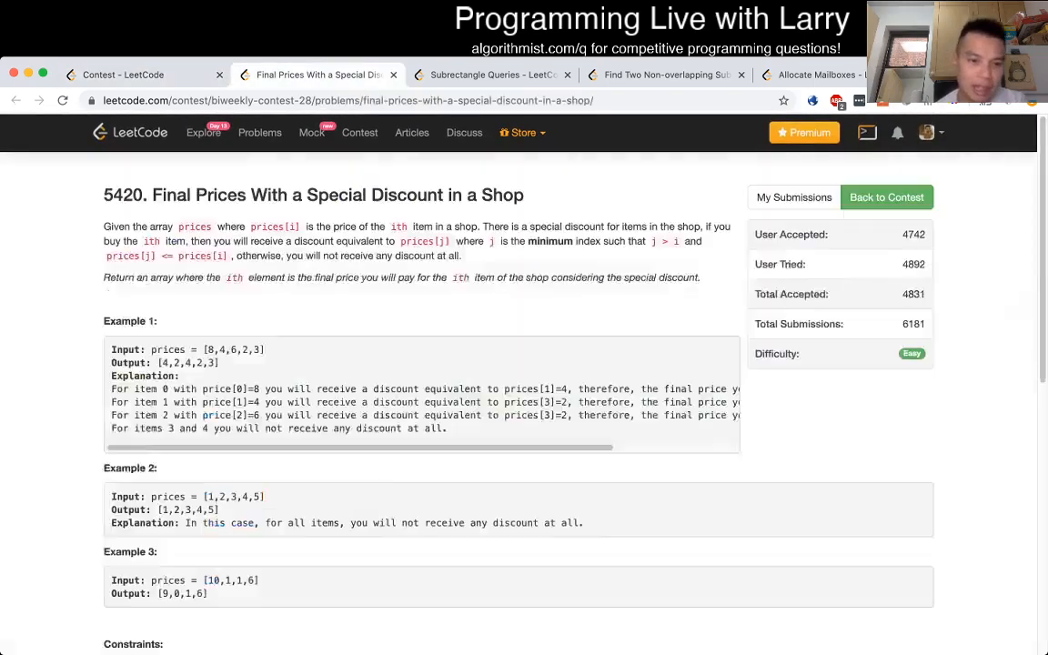
scroll("down", 3)
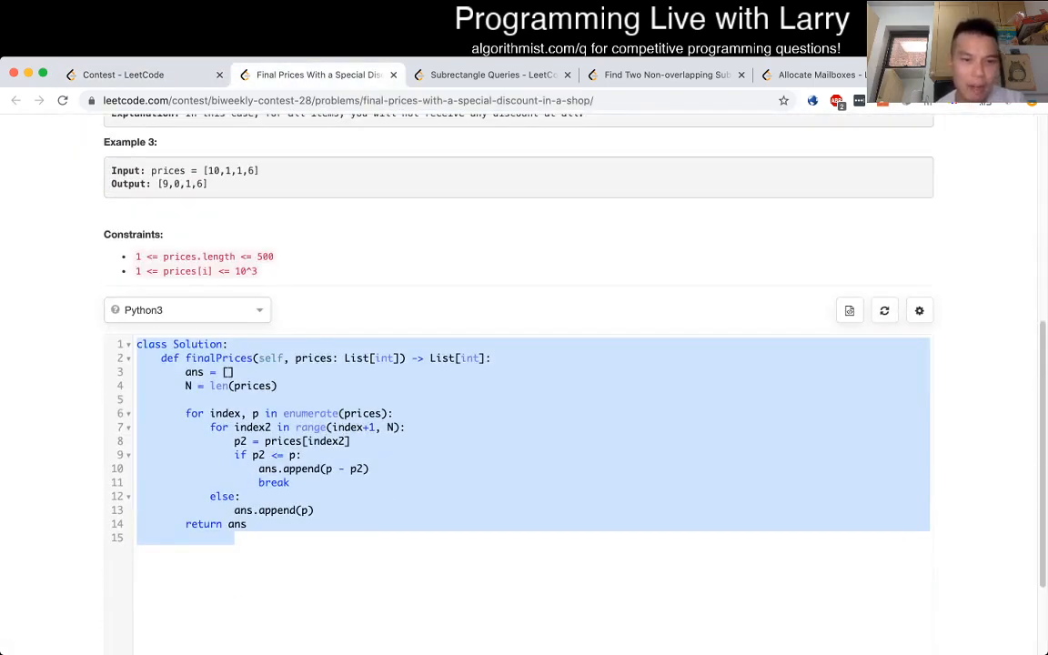
scroll("up", 3)
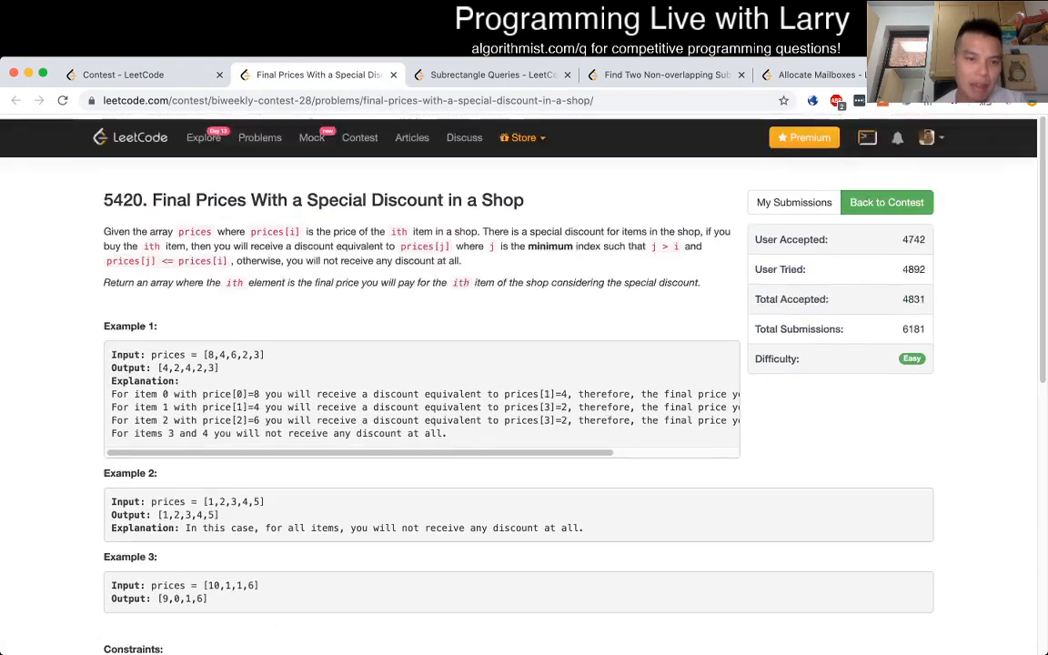
scroll("down", 3)
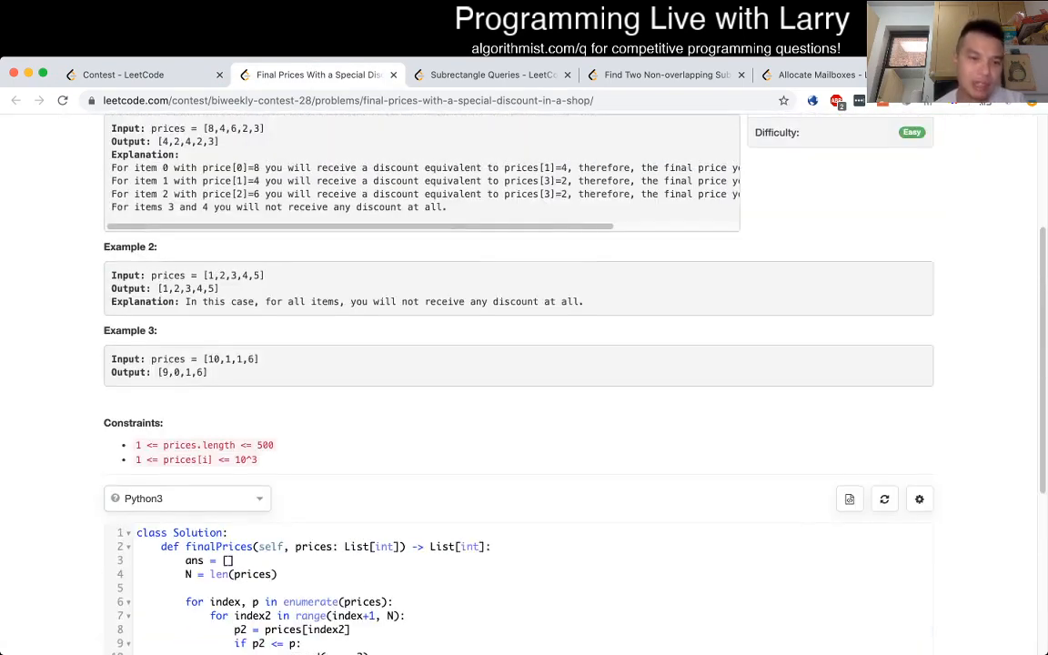
scroll("up", 3)
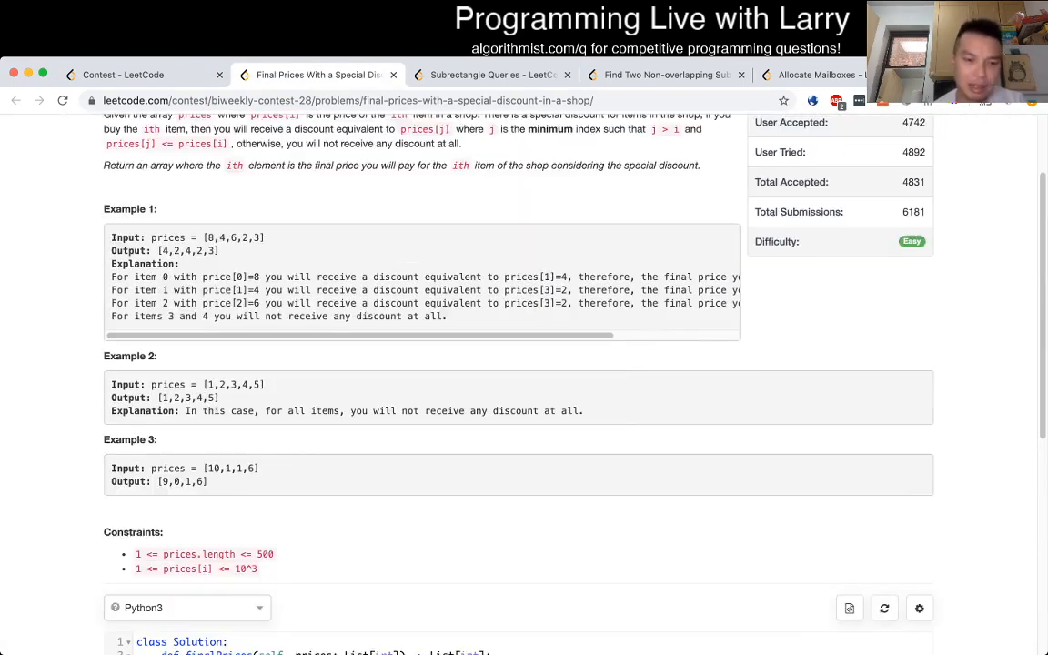